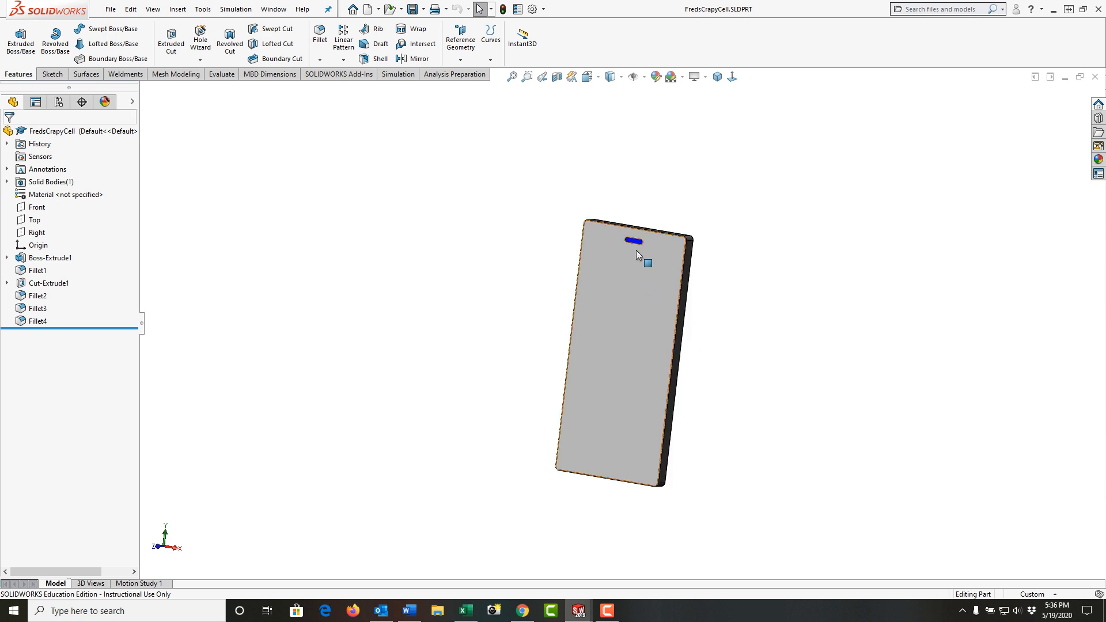
pyautogui.moveTo(639, 272)
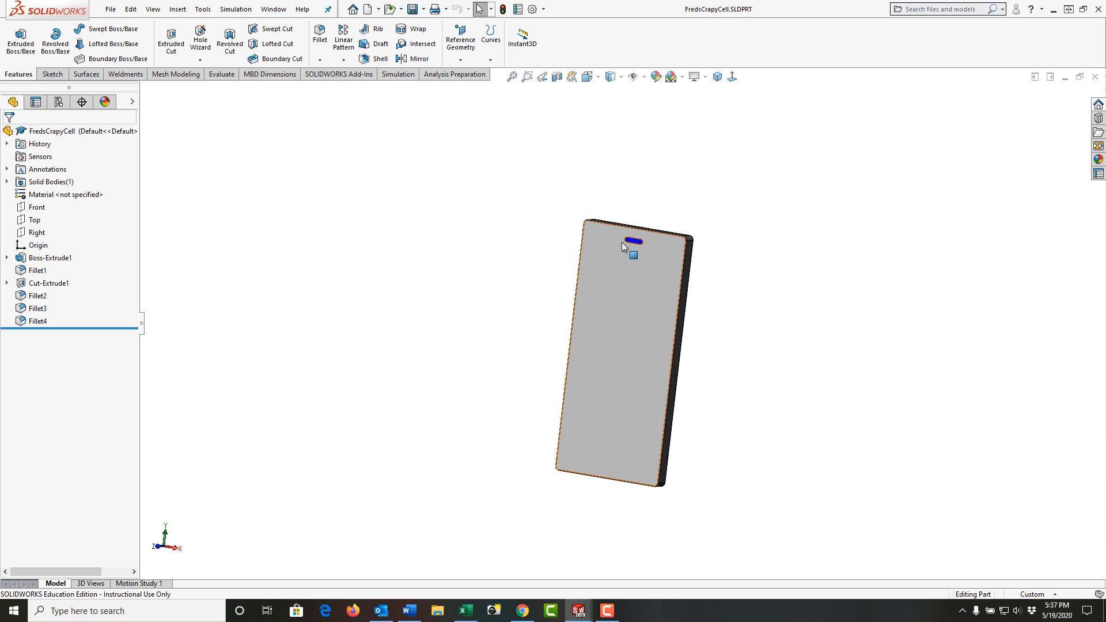
pyautogui.moveTo(634, 249)
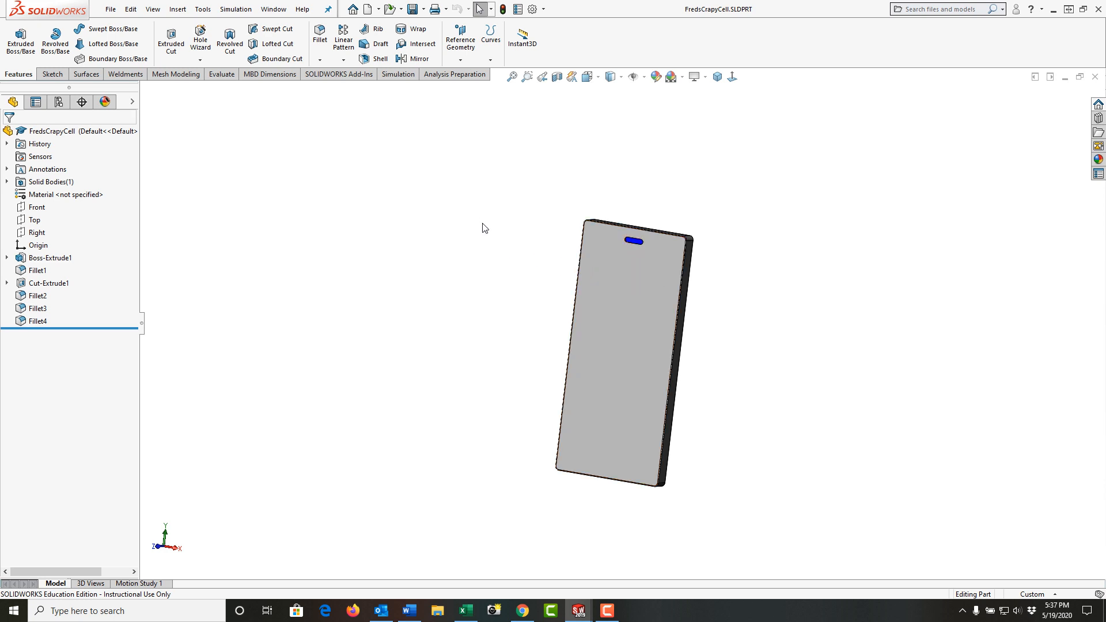
pyautogui.moveTo(195, 135)
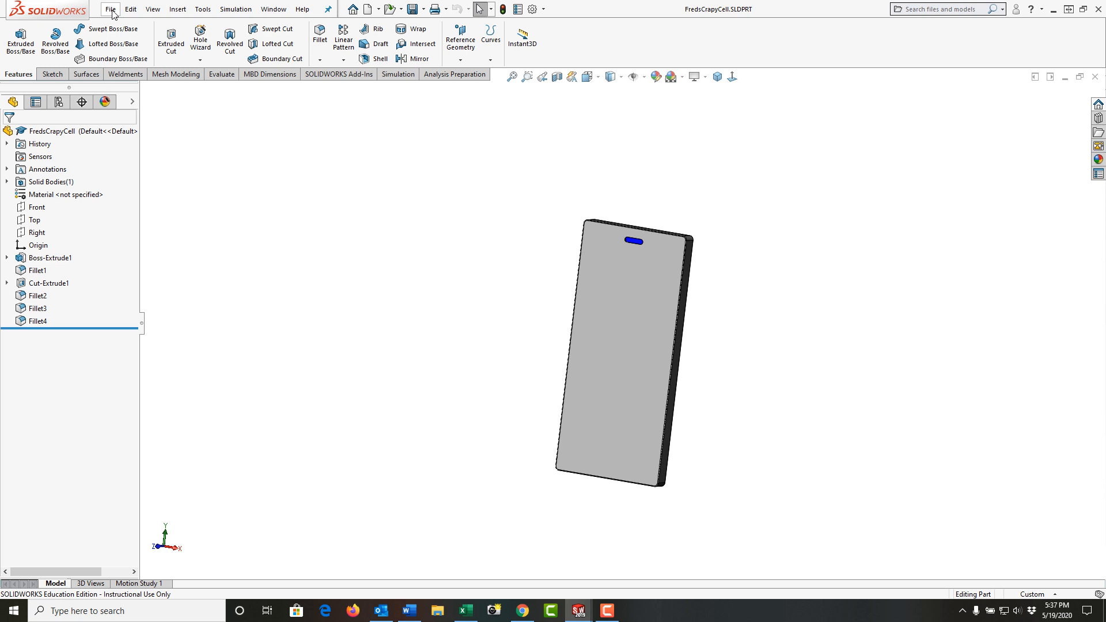
# Make an assembly from the phone part using the ANSI-INCH template.
pyautogui.click(109, 9)
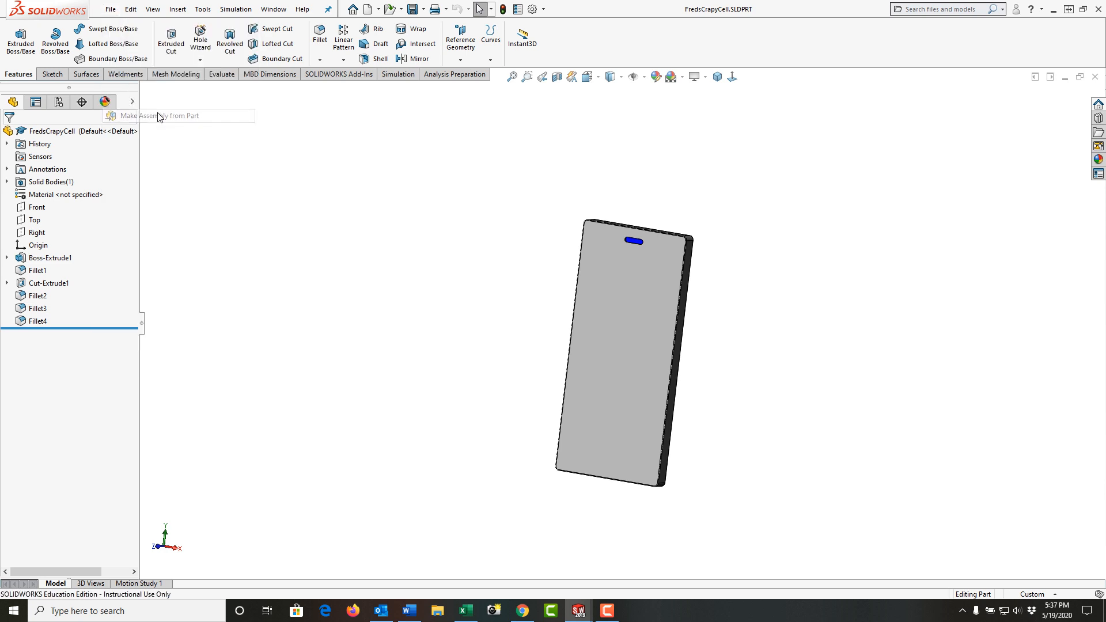
pyautogui.click(365, 8)
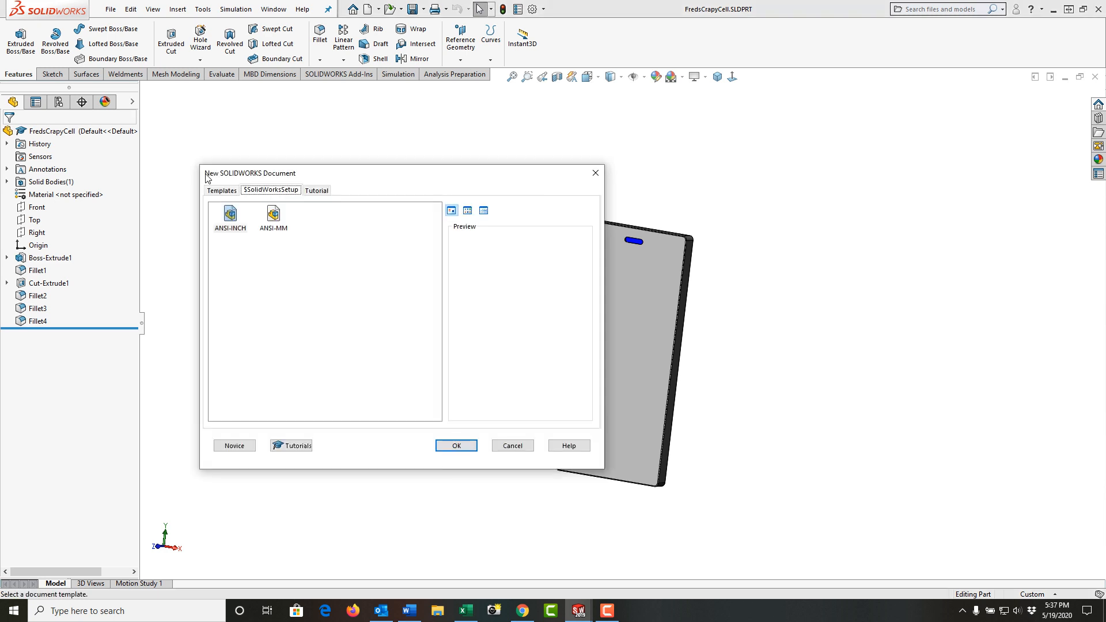
pyautogui.moveTo(230, 215)
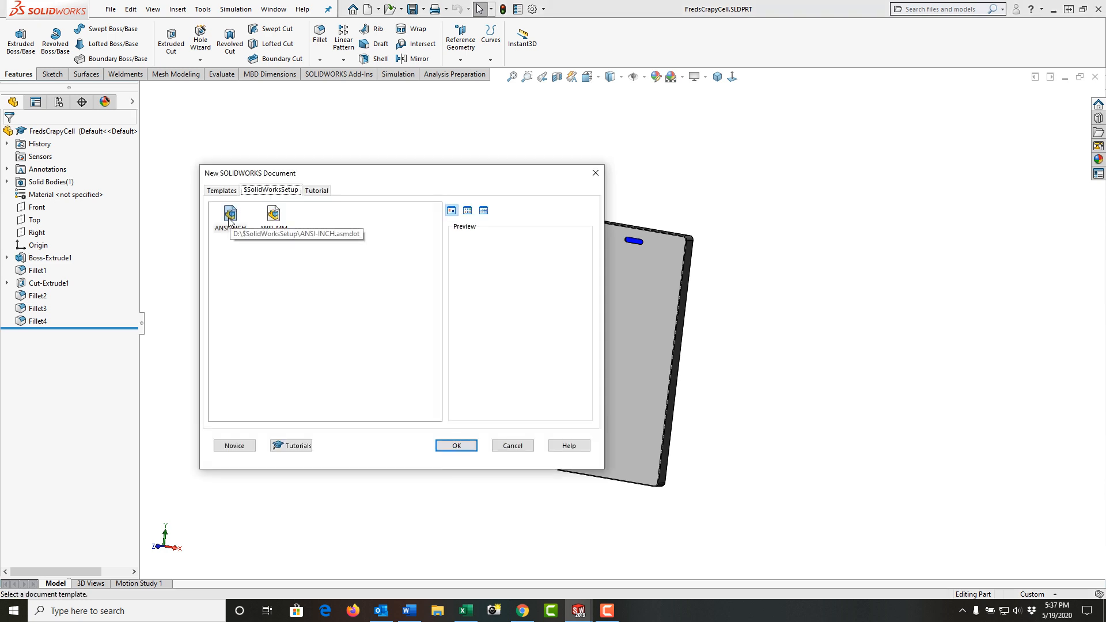
pyautogui.moveTo(273, 215)
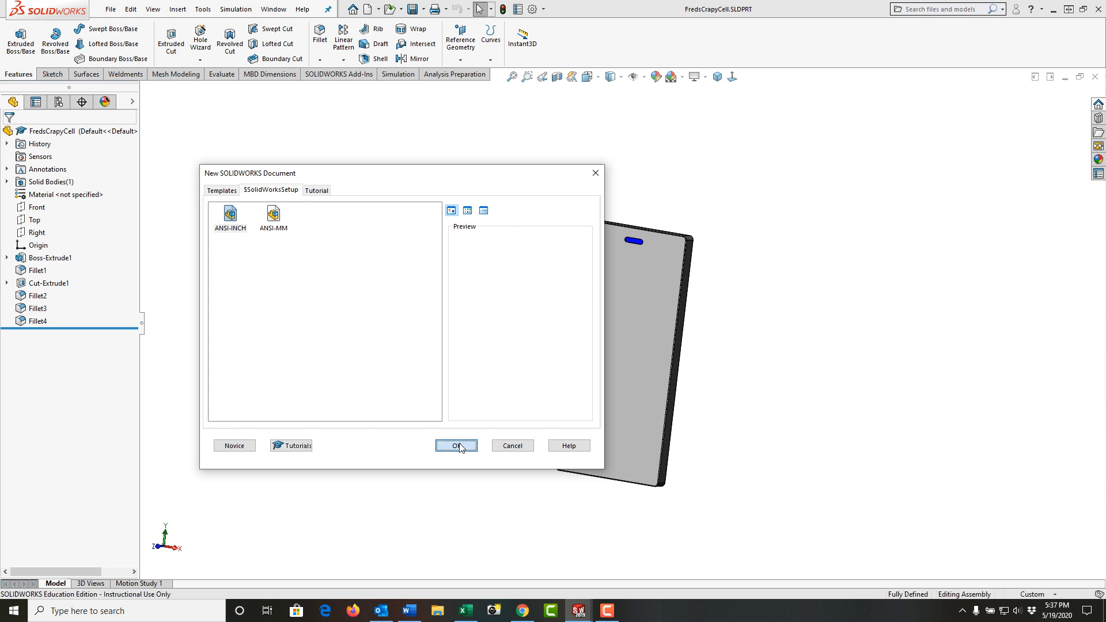
pyautogui.click(456, 445)
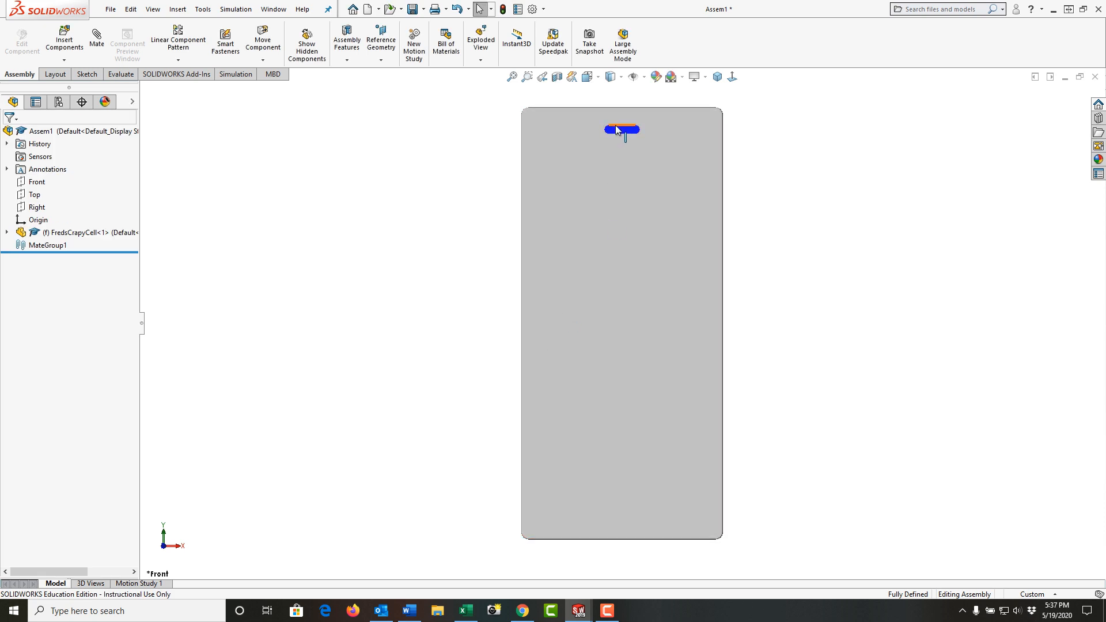
# Switch to isometric view and set the phone component to Float.
pyautogui.click(610, 76)
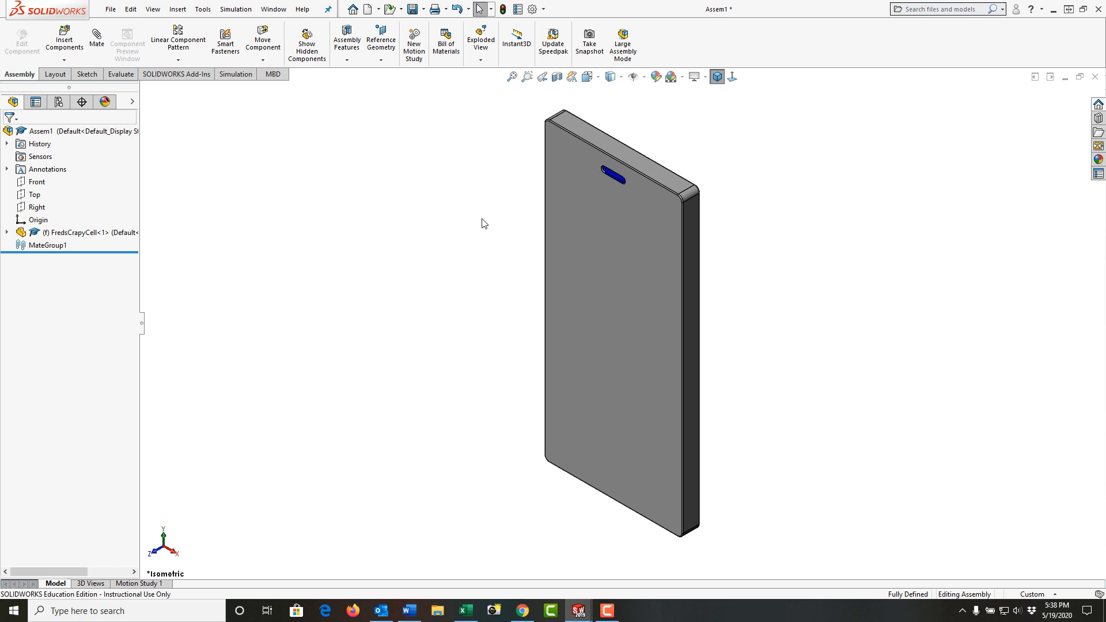
pyautogui.moveTo(431, 238)
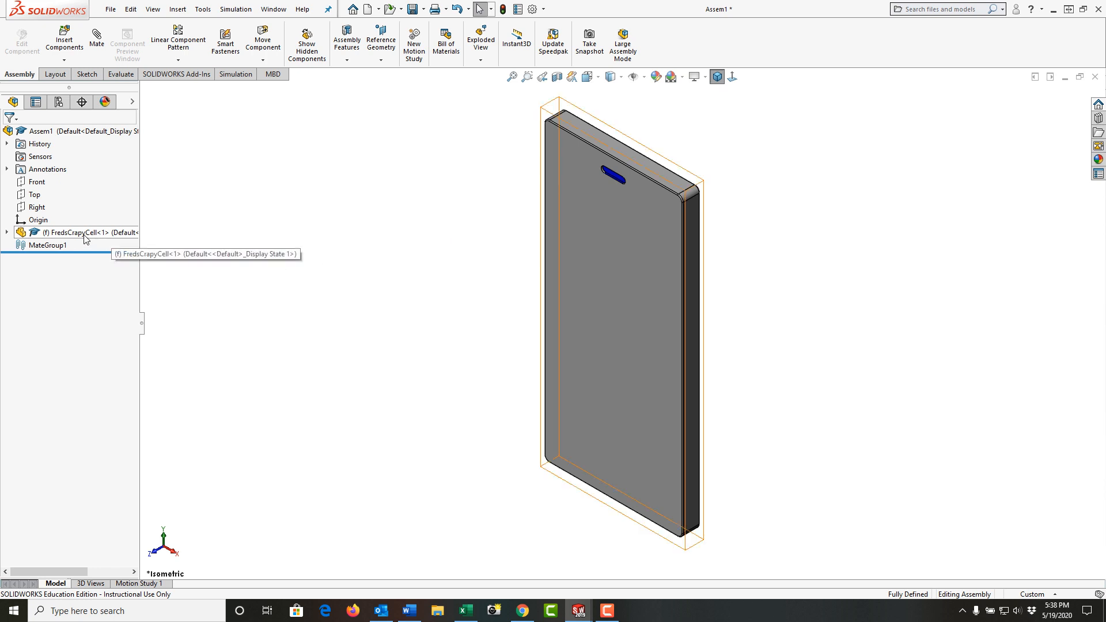
pyautogui.rightClick(70, 233)
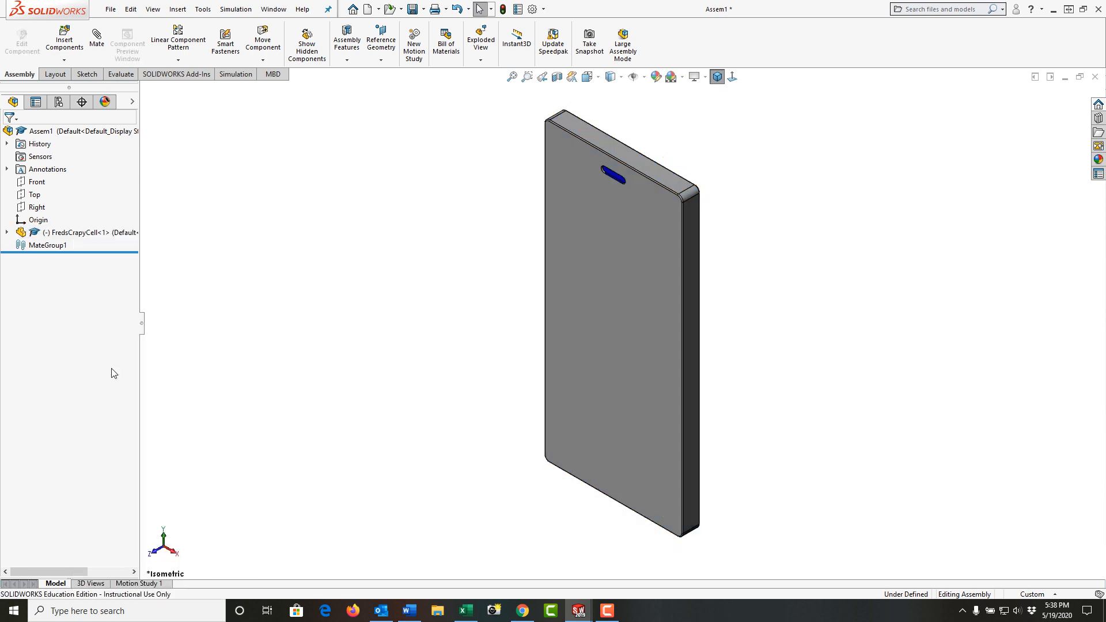
pyautogui.moveTo(101, 298)
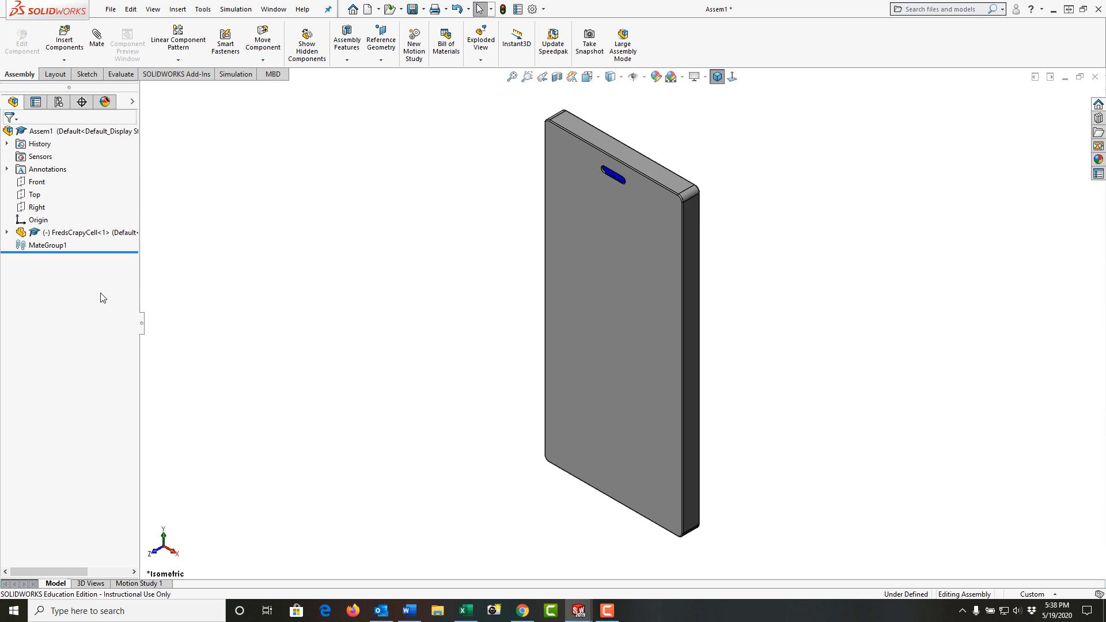
# Select the assembly Right plane and the phone's Right plane for a Coincident mate.
pyautogui.click(35, 208)
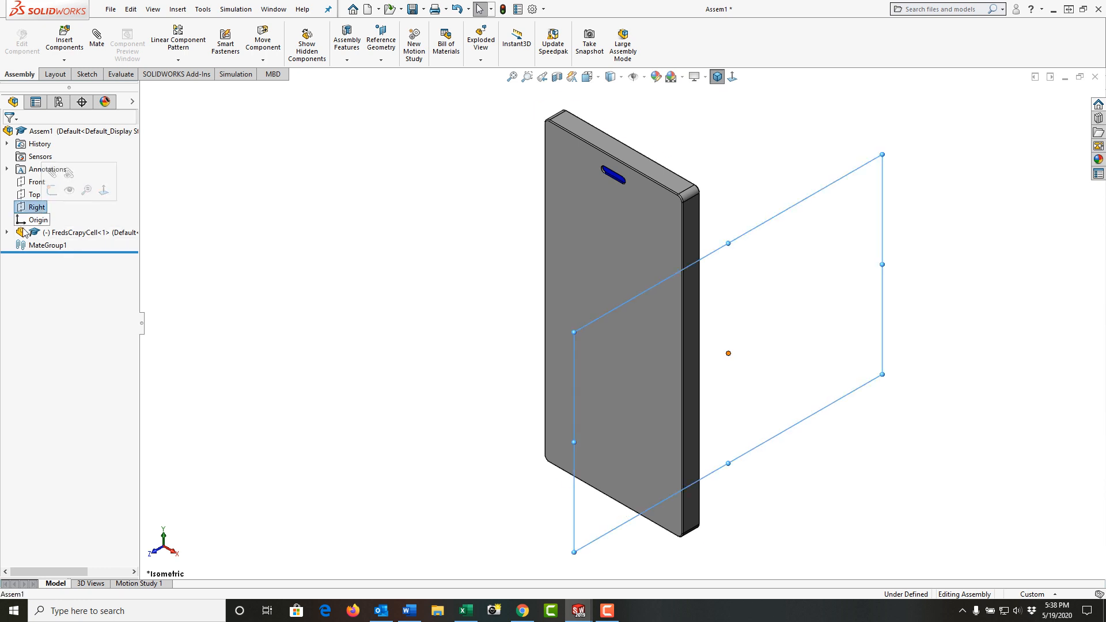
pyautogui.click(6, 233)
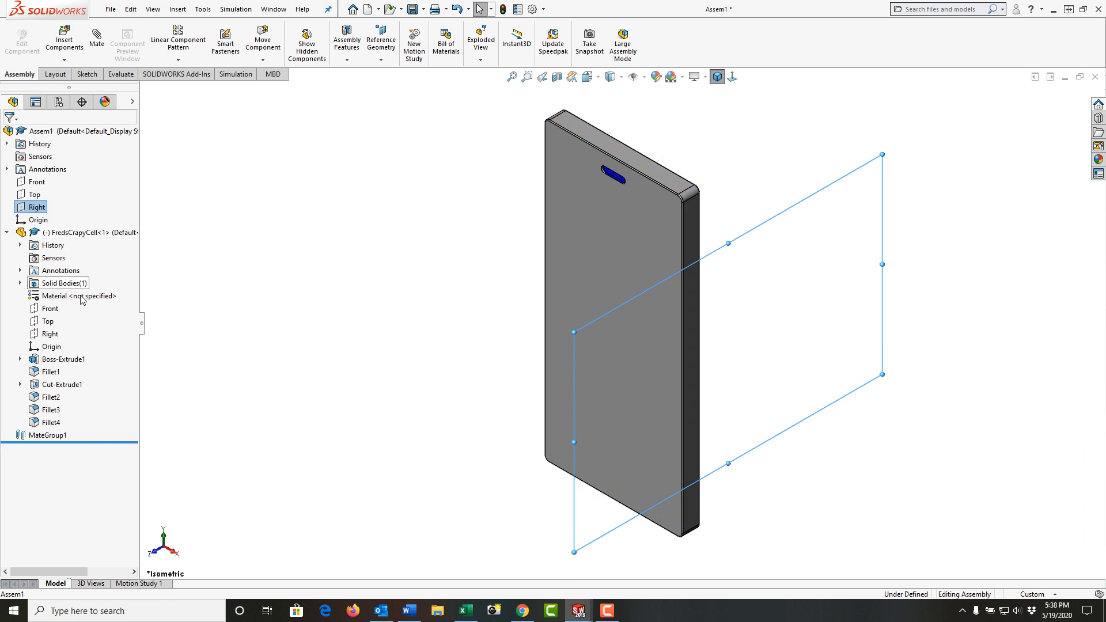
pyautogui.click(37, 334)
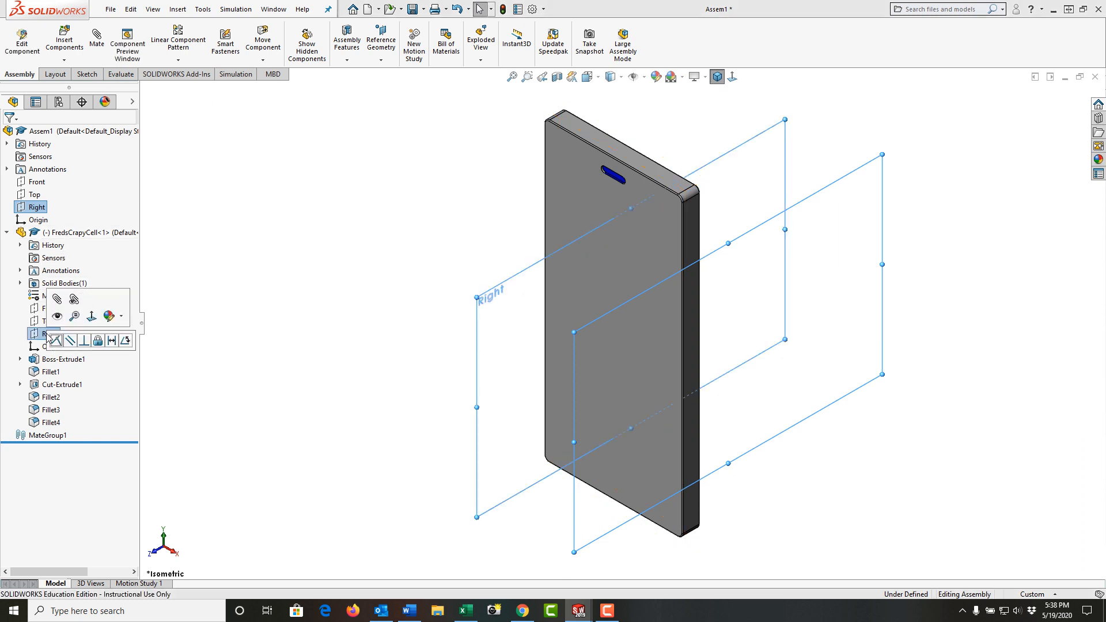
pyautogui.moveTo(57, 341)
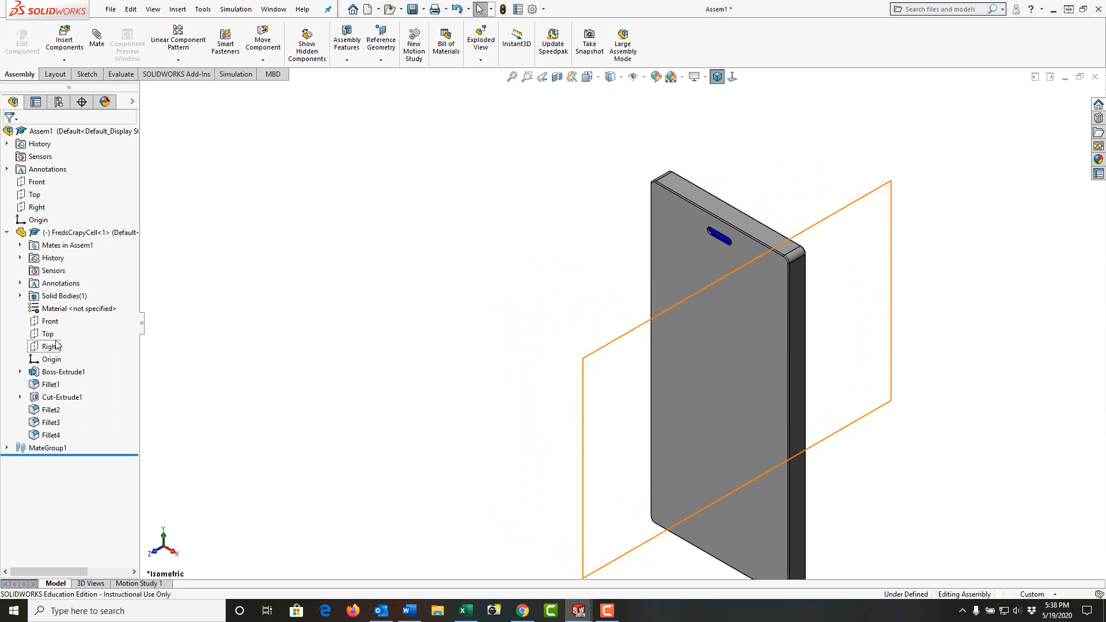
# Add a 30-degree Angle mate between the assembly Front plane and the phone's front face.
pyautogui.click(64, 296)
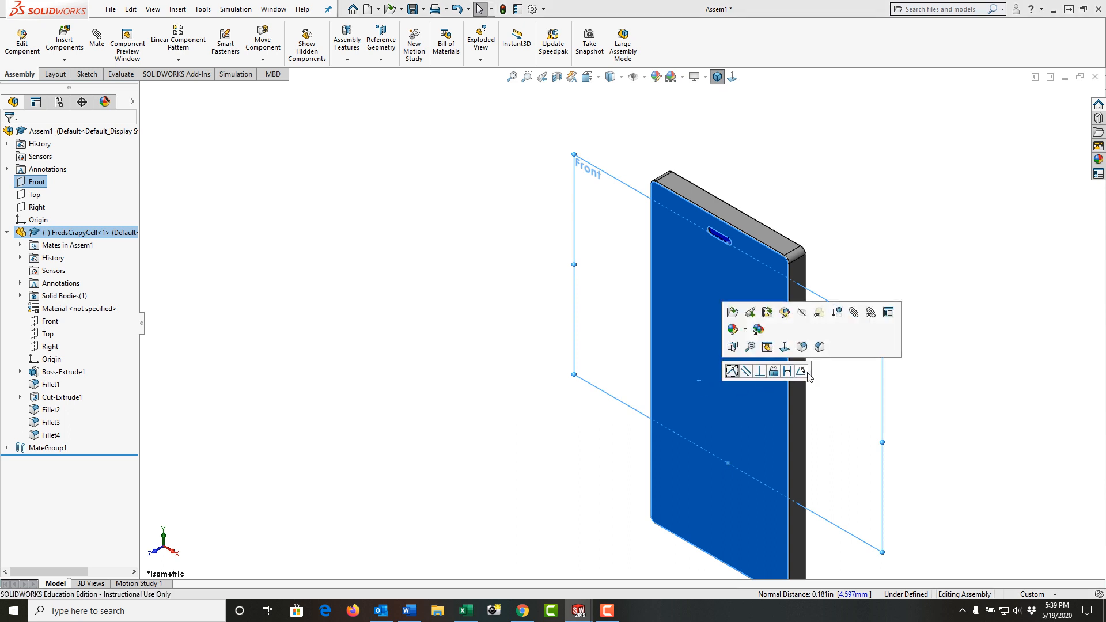
pyautogui.click(801, 371)
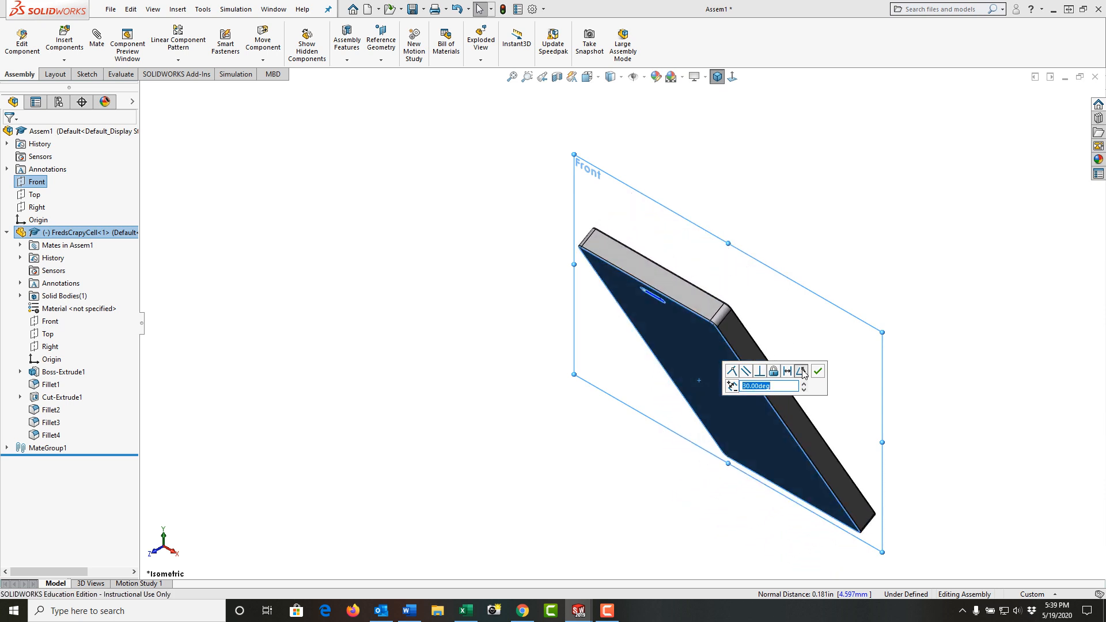
pyautogui.click(818, 371)
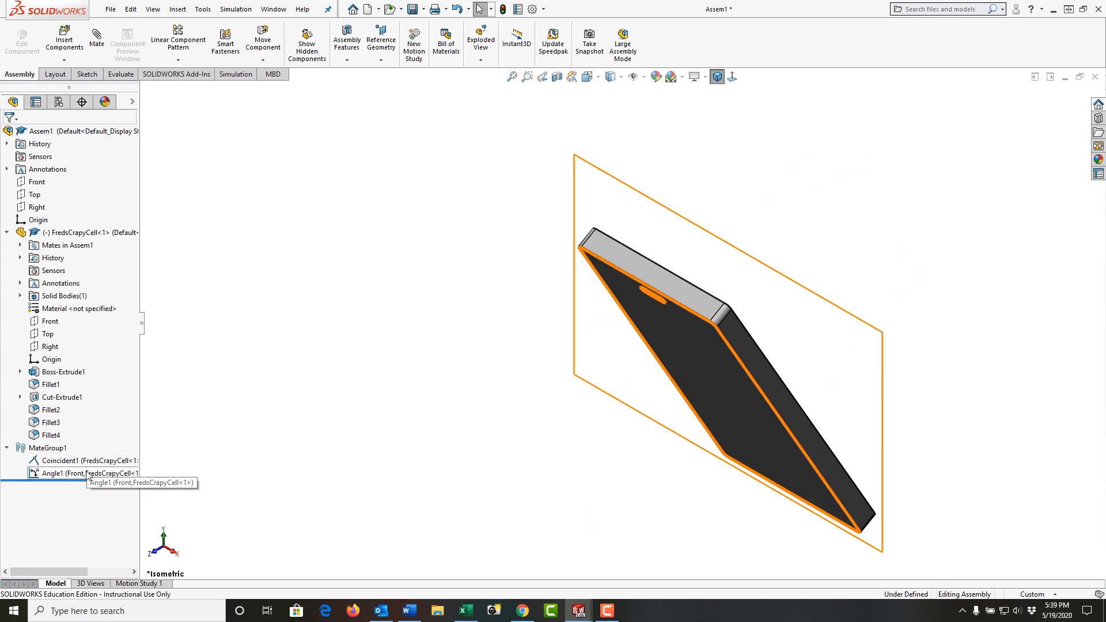
pyautogui.rightClick(71, 472)
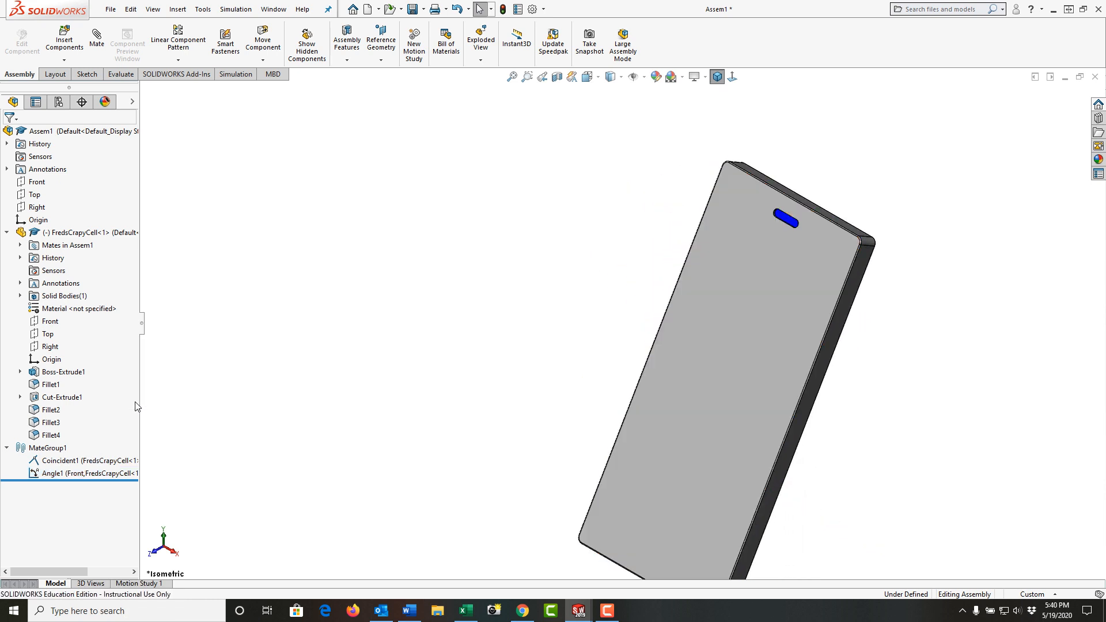
pyautogui.moveTo(110, 323)
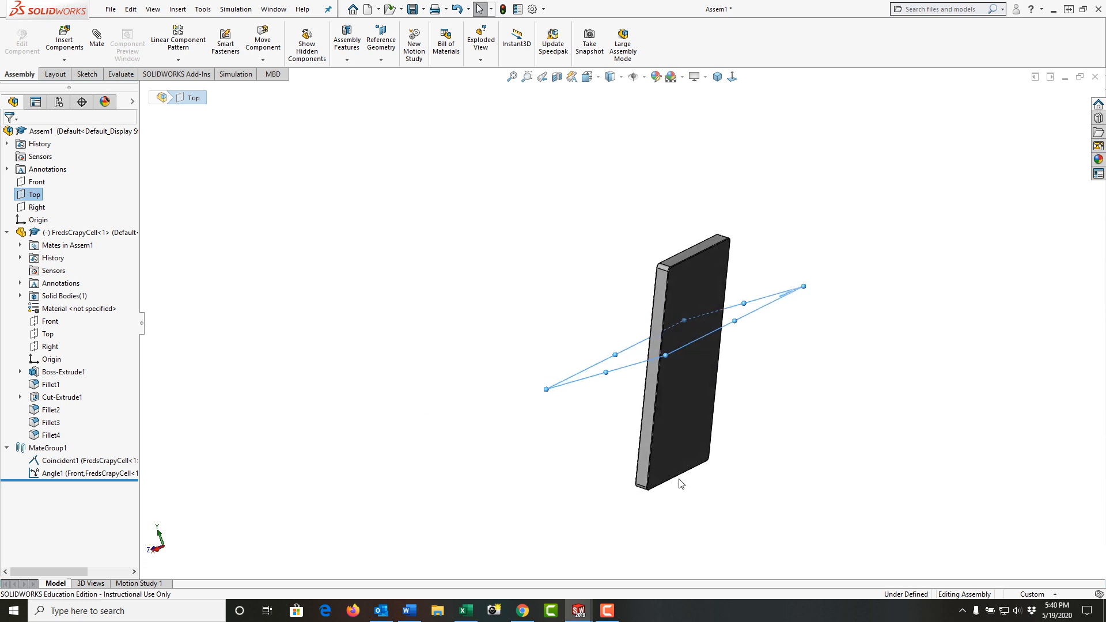
pyautogui.moveTo(676, 481)
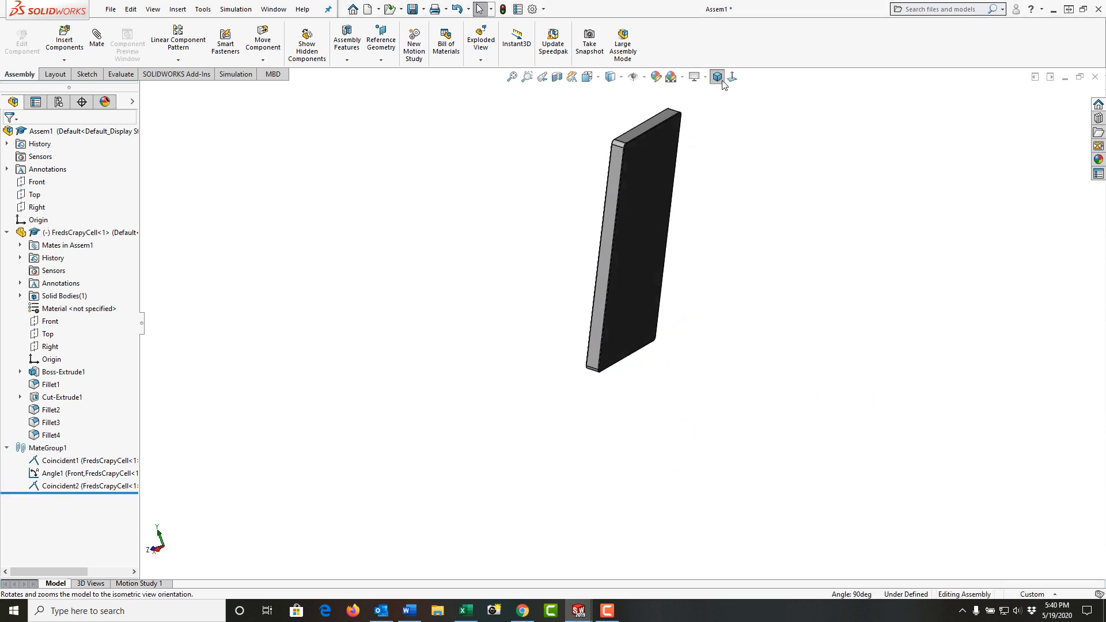
# Return to the isometric view after mating the phone to the Top plane.
pyautogui.click(716, 78)
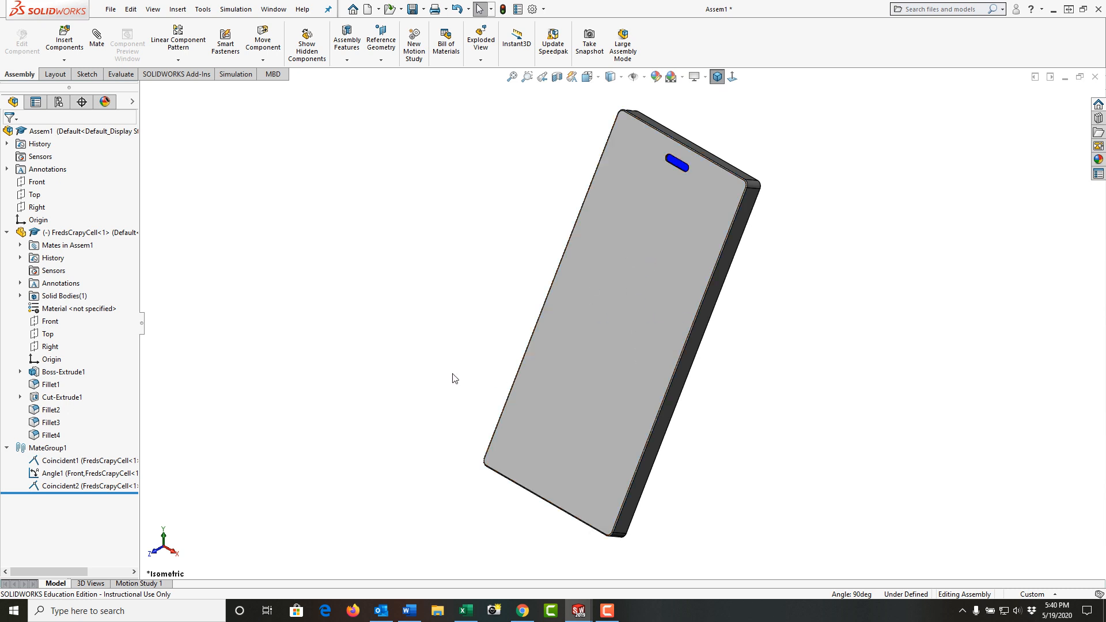
pyautogui.moveTo(387, 383)
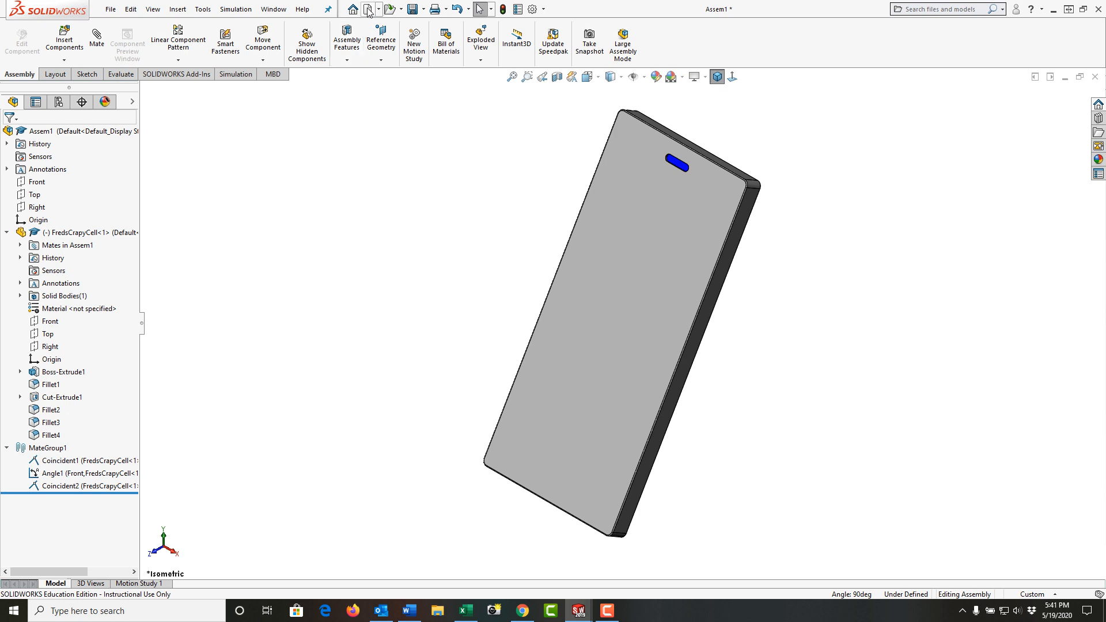
# Create a new blank part document, Part2, from the part template.
pyautogui.click(367, 9)
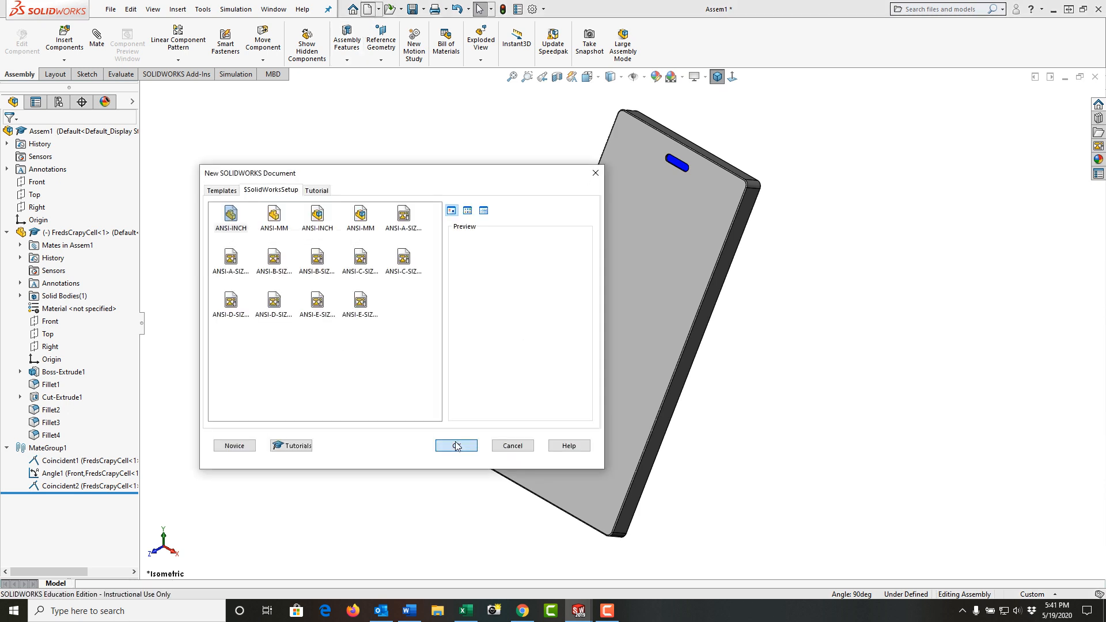
pyautogui.click(456, 446)
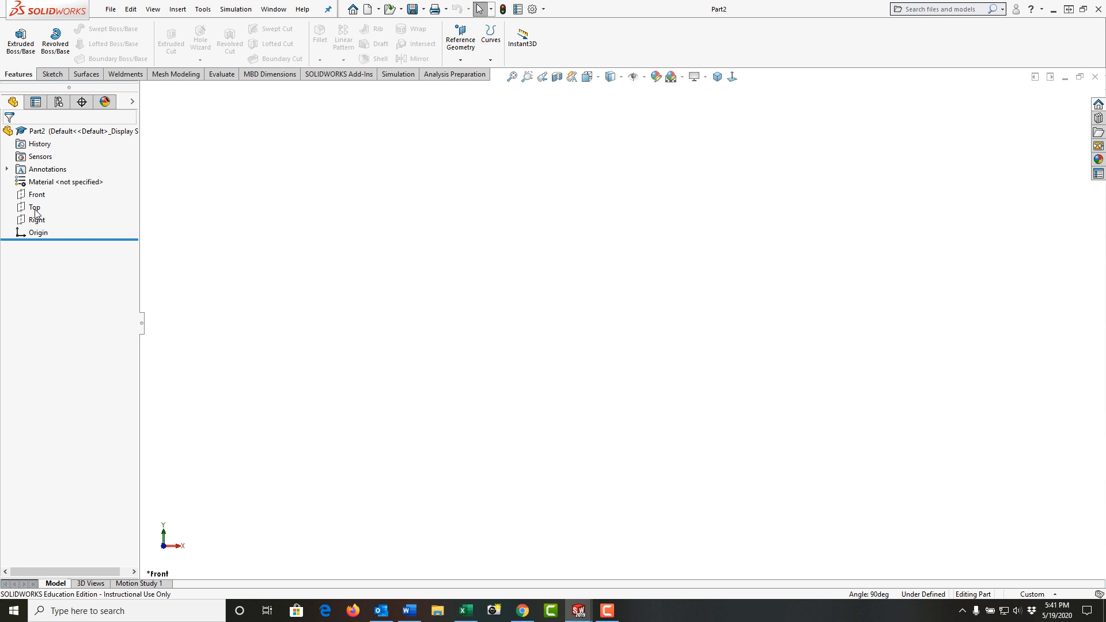
# Sketch an 8 by 6 center rectangle on the Top plane and exit the sketch.
pyautogui.click(35, 207)
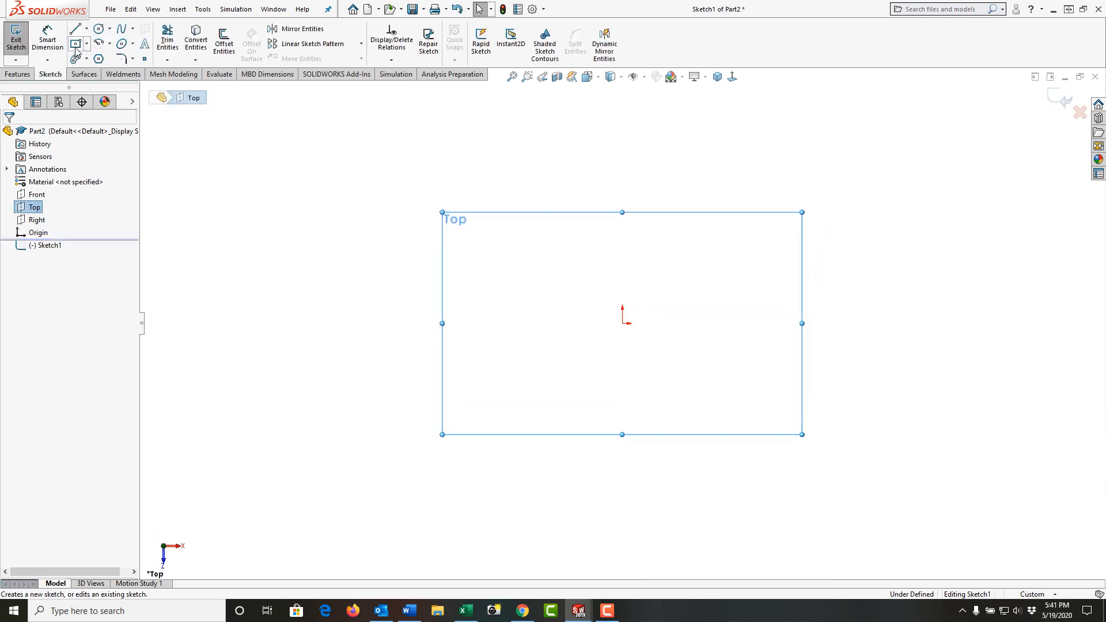
pyautogui.click(75, 44)
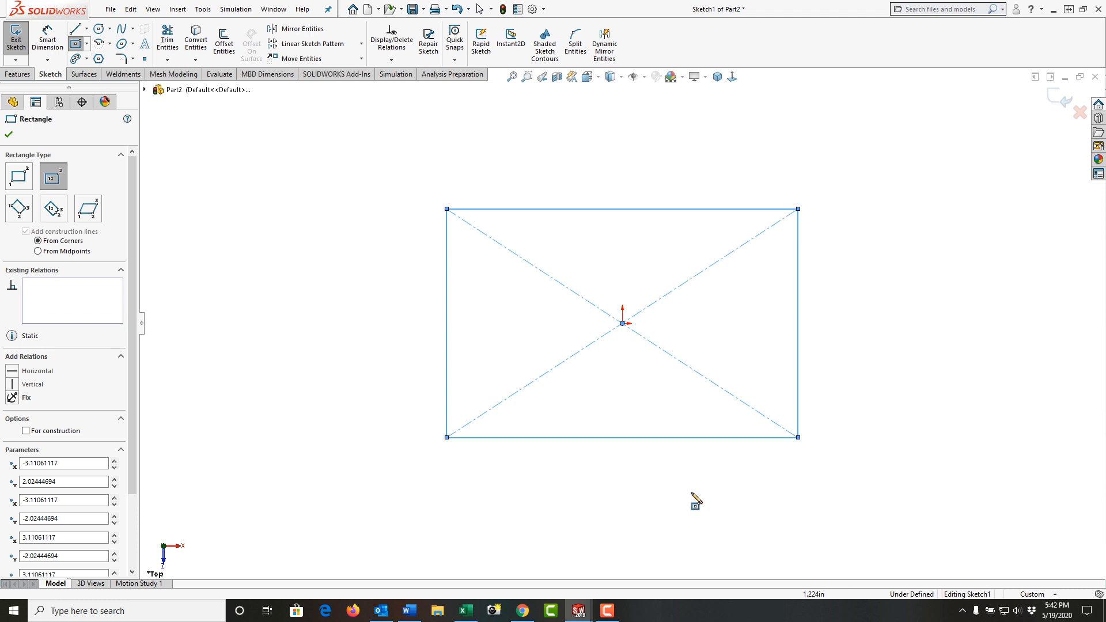
pyautogui.click(47, 35)
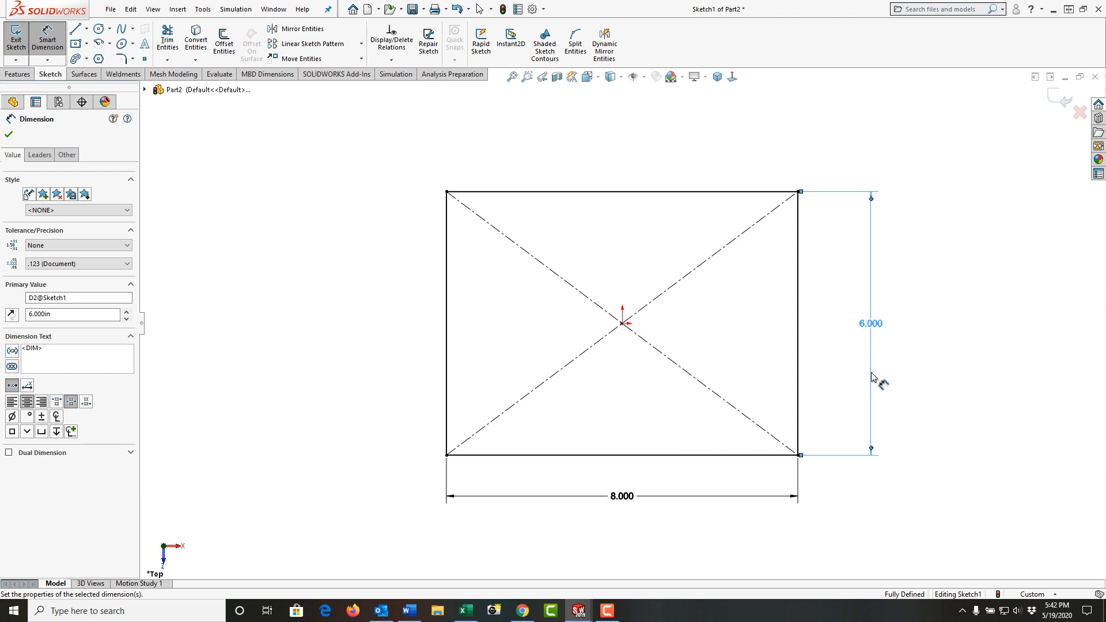
pyautogui.moveTo(872, 377)
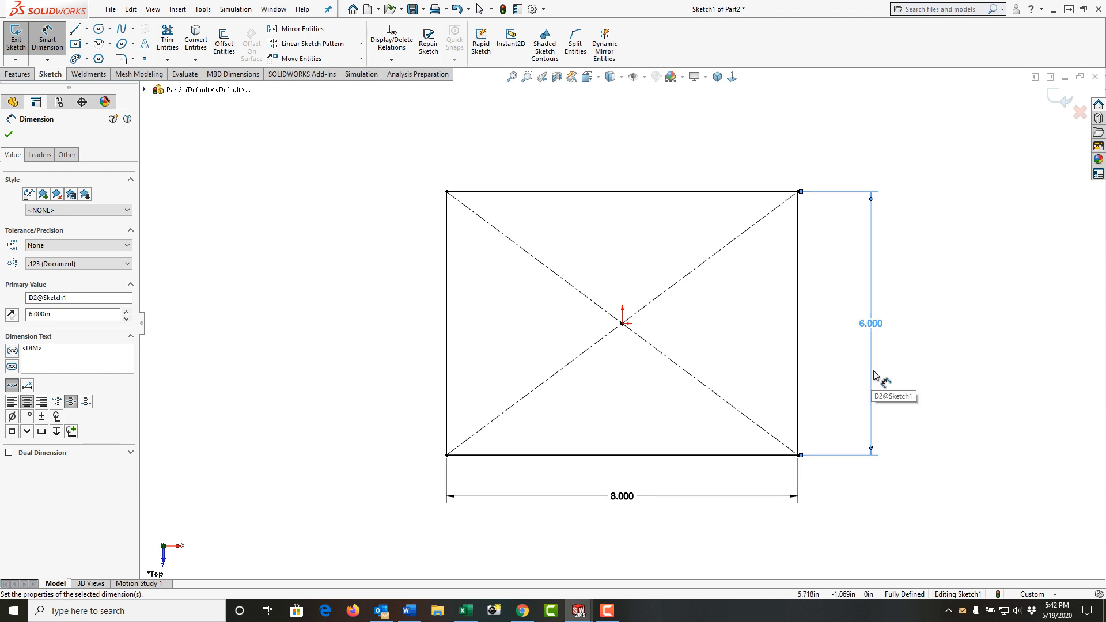
pyautogui.rightClick(874, 376)
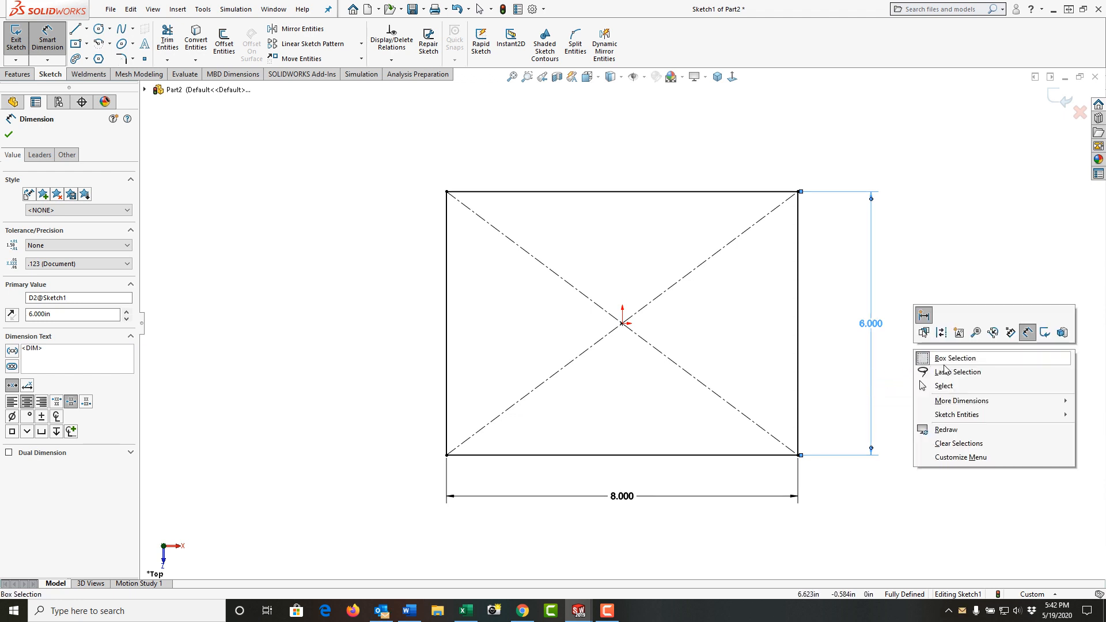
pyautogui.moveTo(1047, 332)
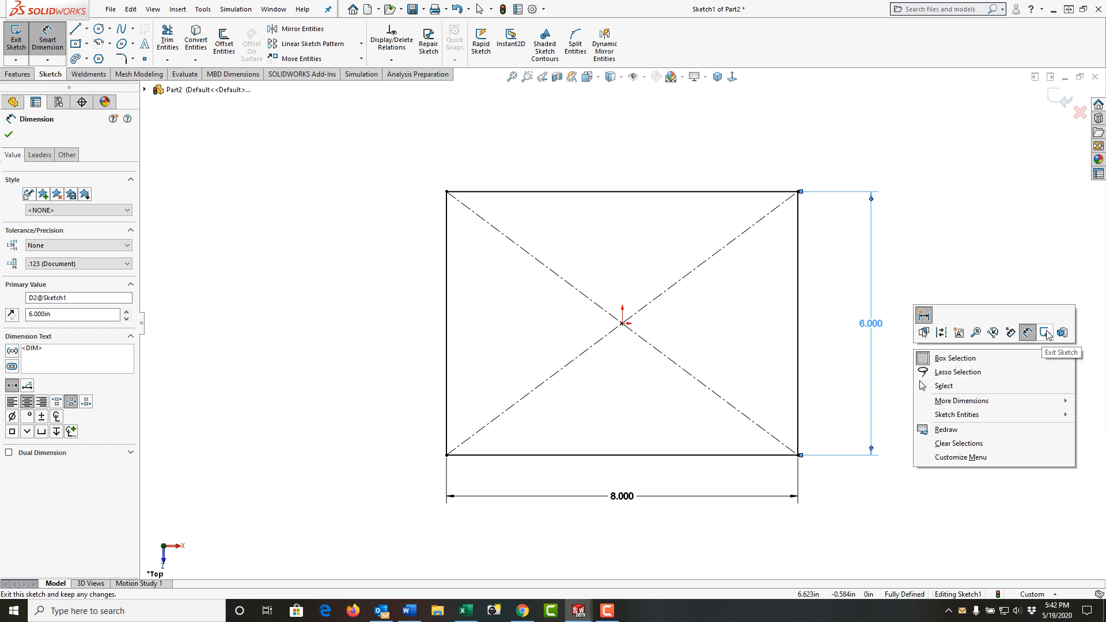
pyautogui.click(1047, 333)
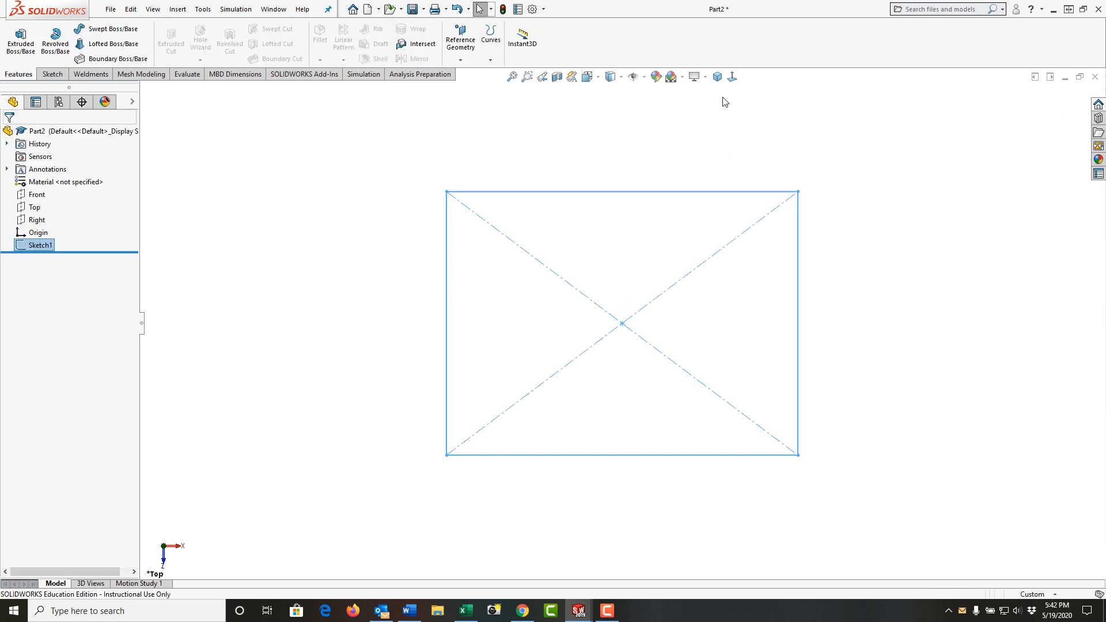
# Switch to isometric view, enable the Surfaces CommandManager tab and open it.
pyautogui.click(717, 76)
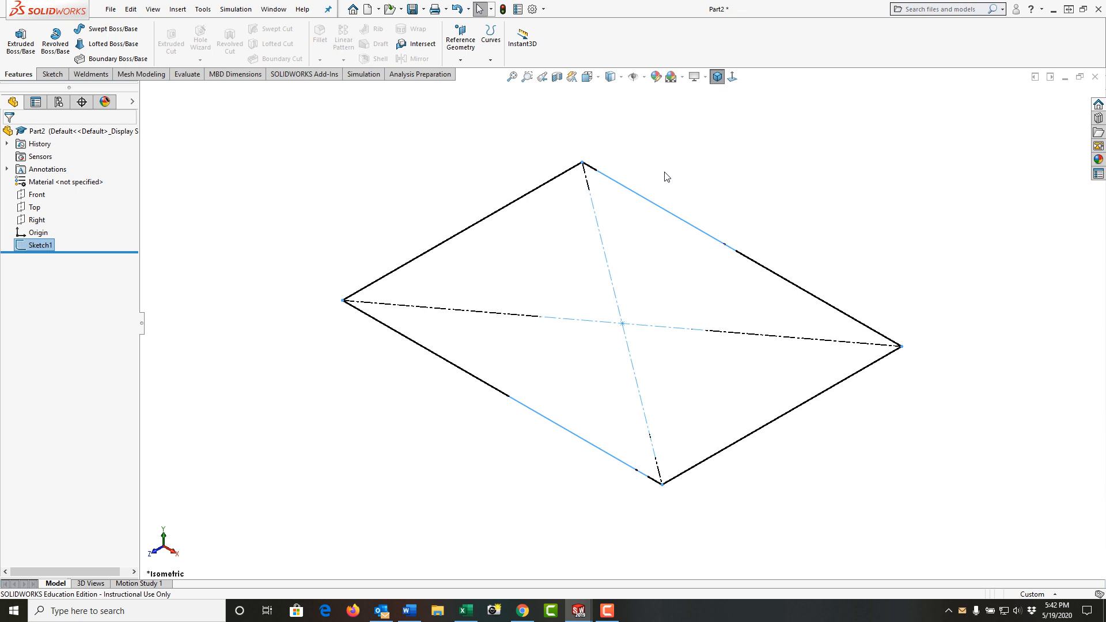
pyautogui.click(406, 205)
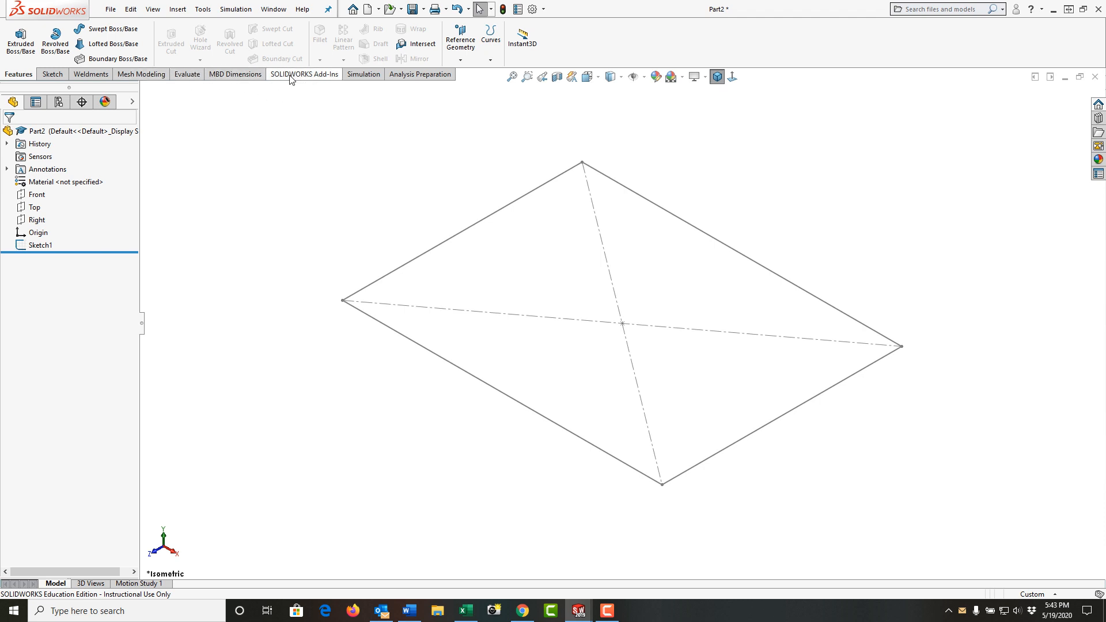
pyautogui.rightClick(289, 75)
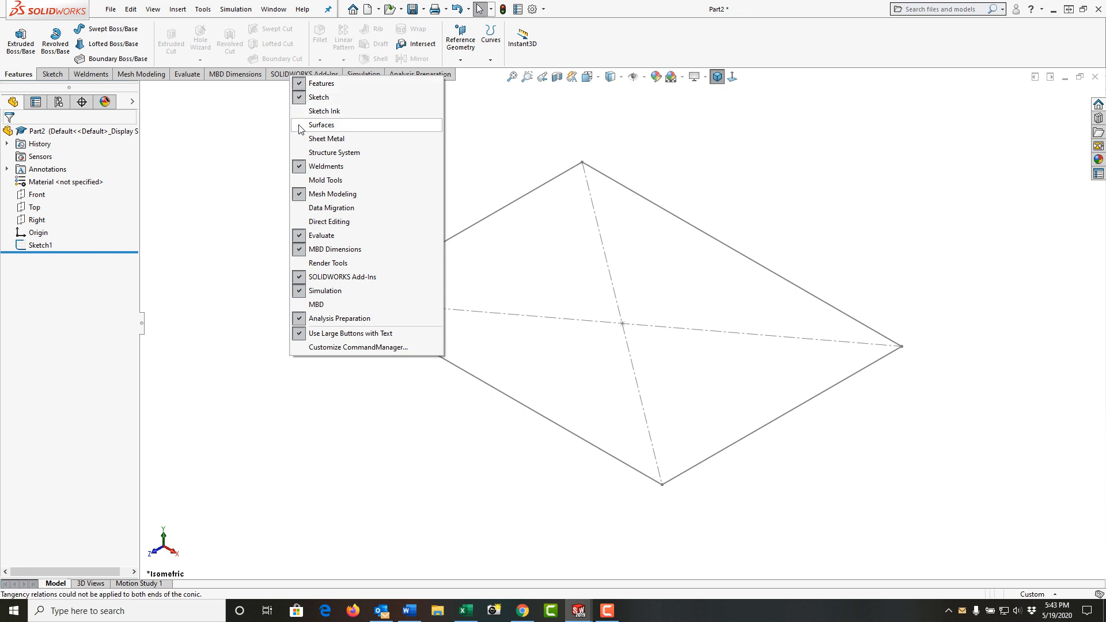
pyautogui.click(321, 125)
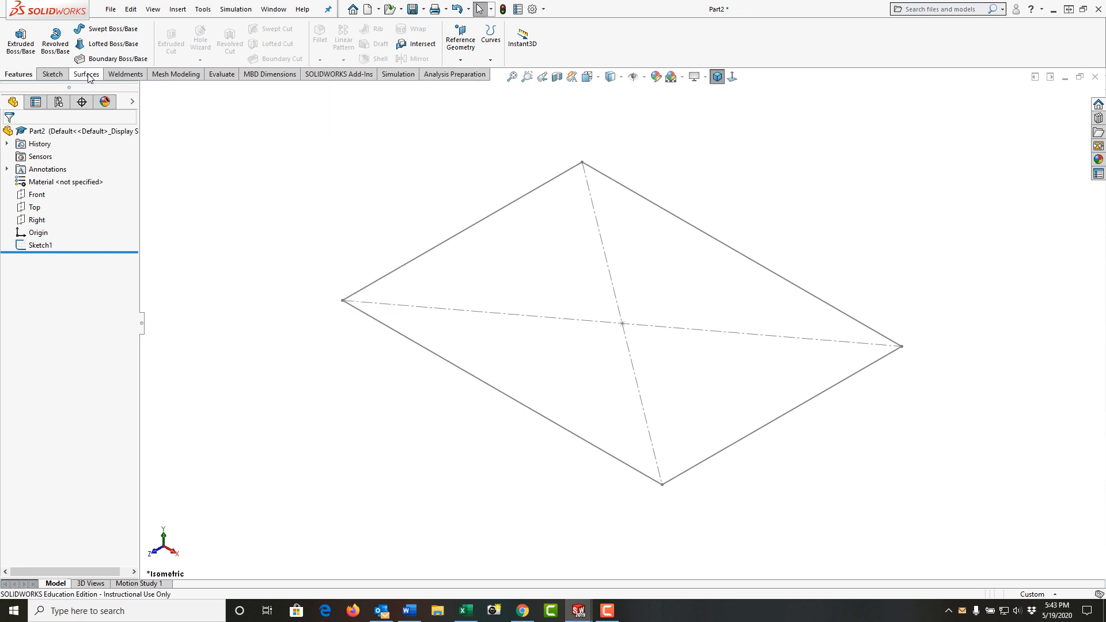
pyautogui.click(84, 74)
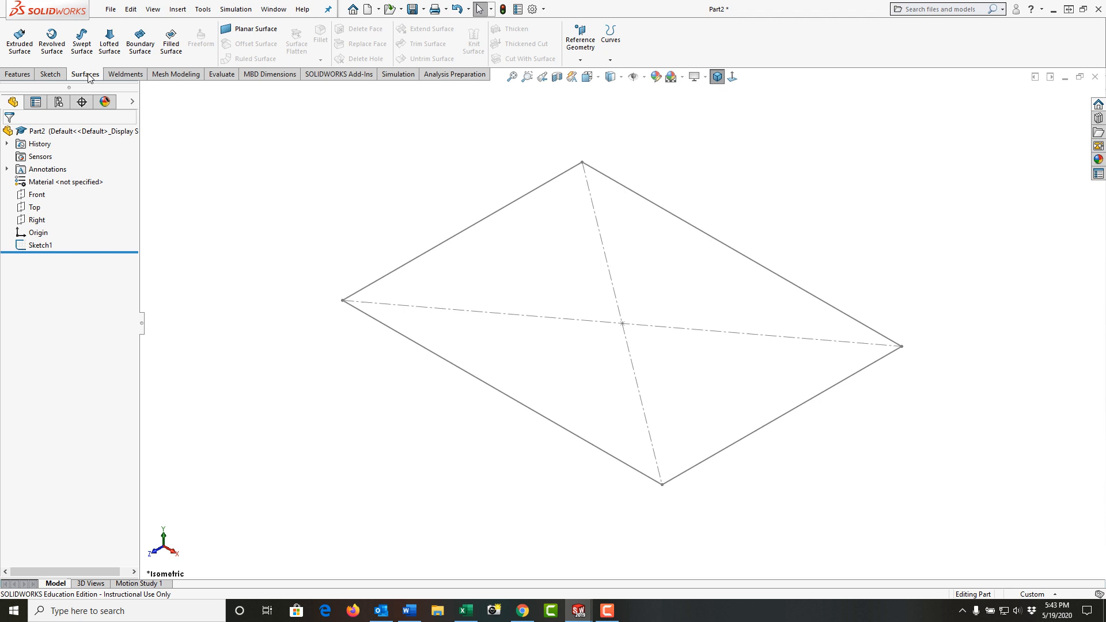
pyautogui.moveTo(85, 87)
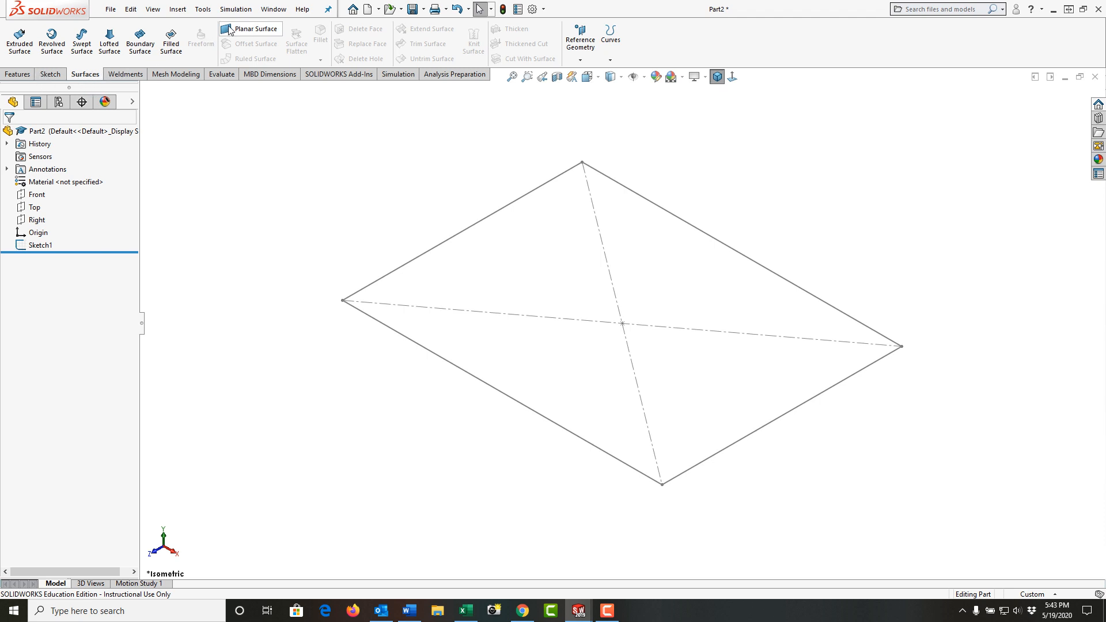
# Create Surface-Plane1 as a planar surface bounded by Sketch1.
pyautogui.click(249, 28)
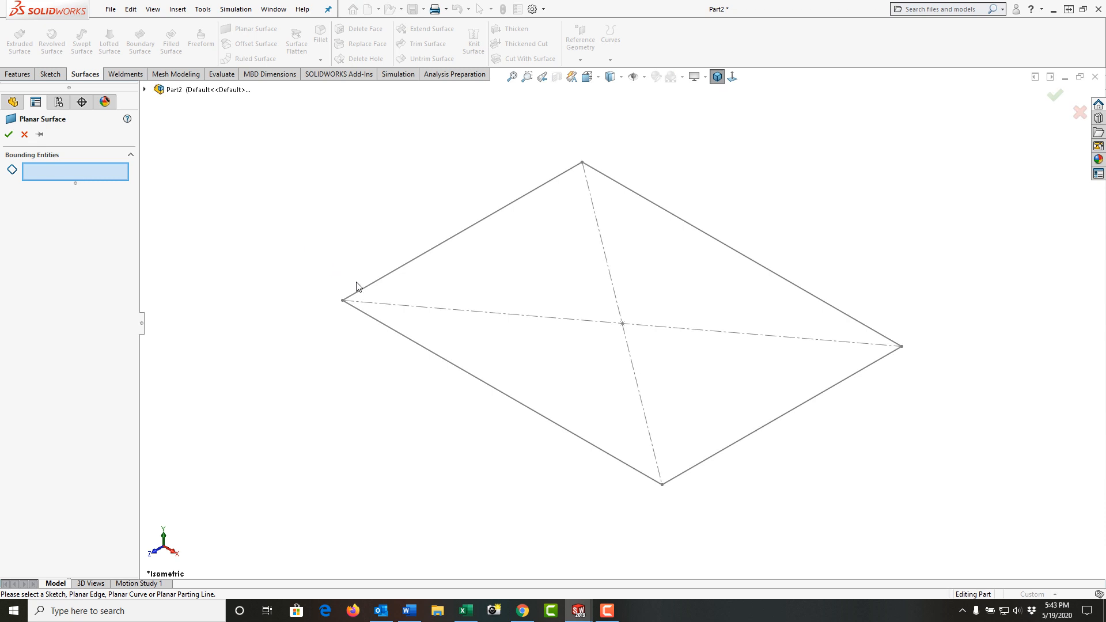
pyautogui.click(356, 296)
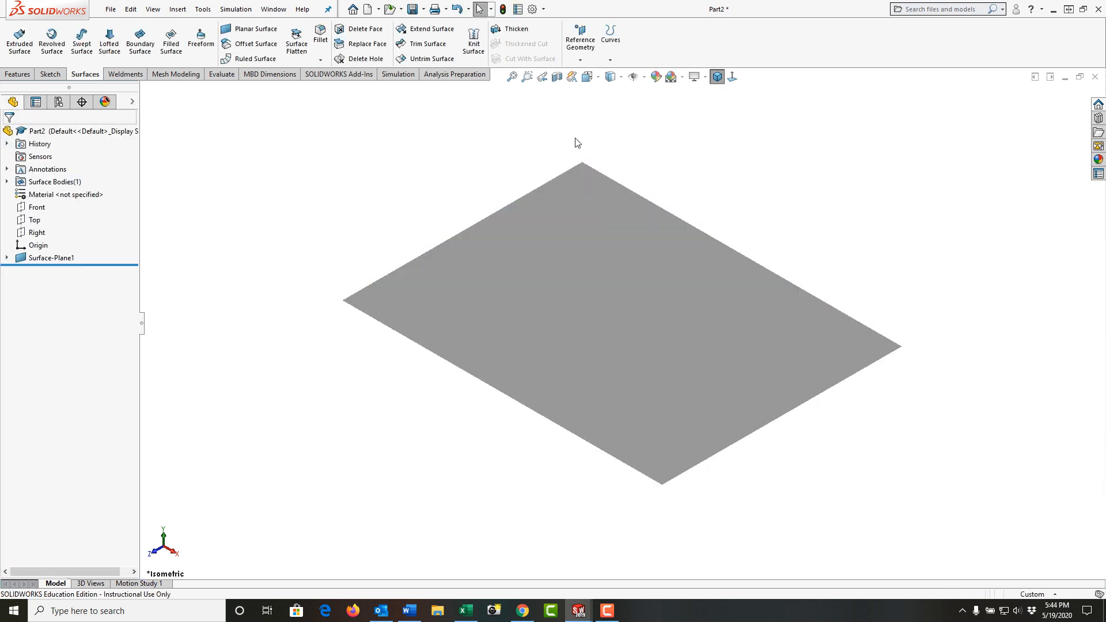
pyautogui.click(623, 76)
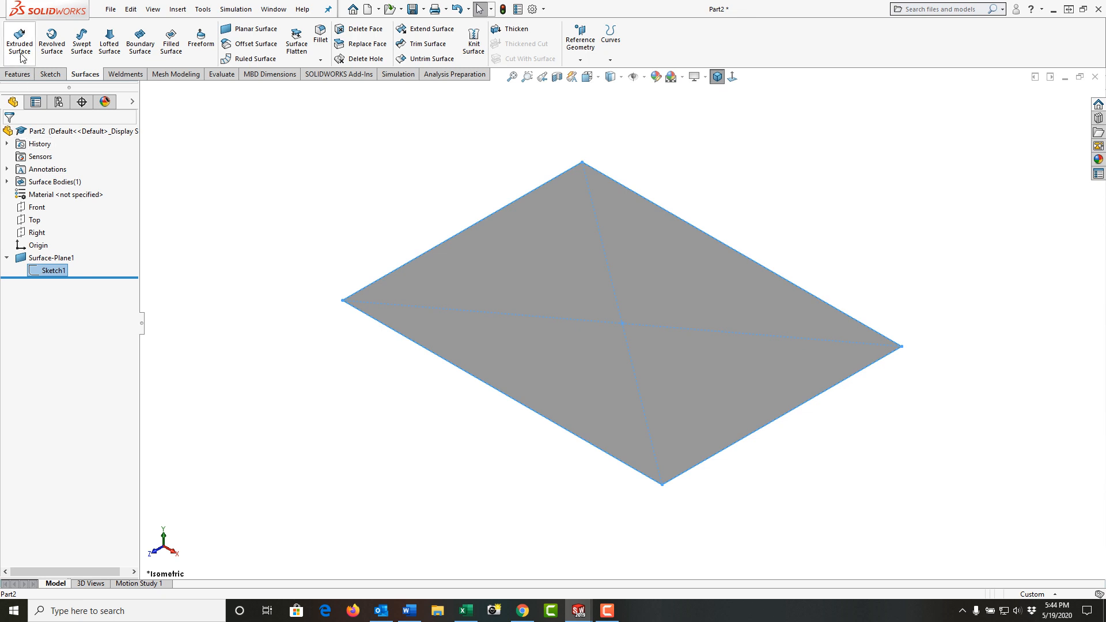
# Extrude Sketch1 into surface walls with a blind depth of 6 in.
pyautogui.click(19, 41)
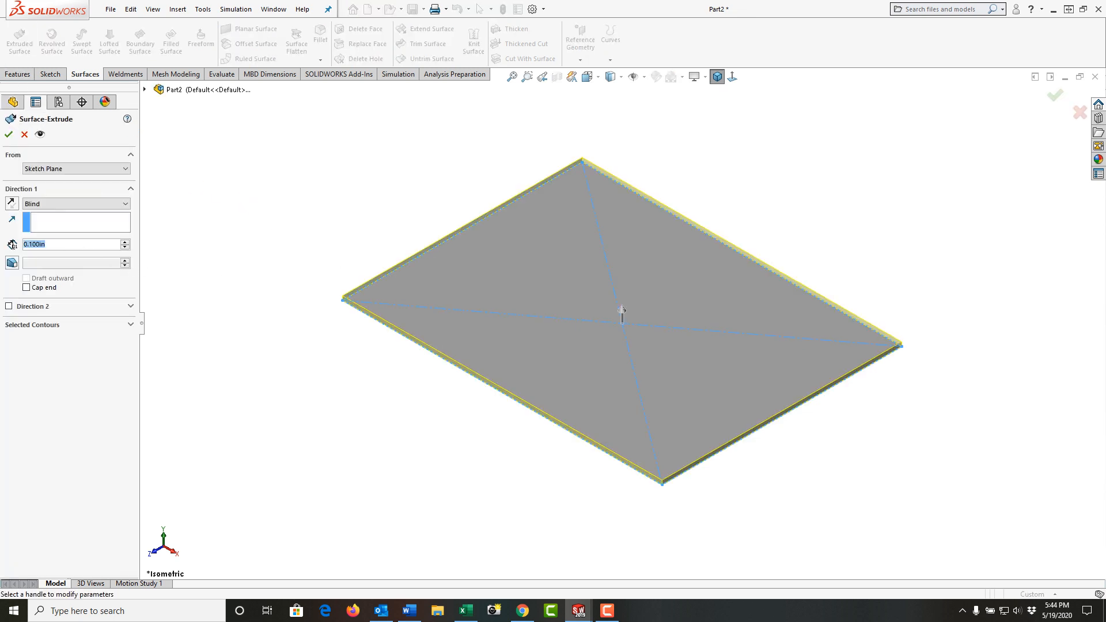
pyautogui.write('6')
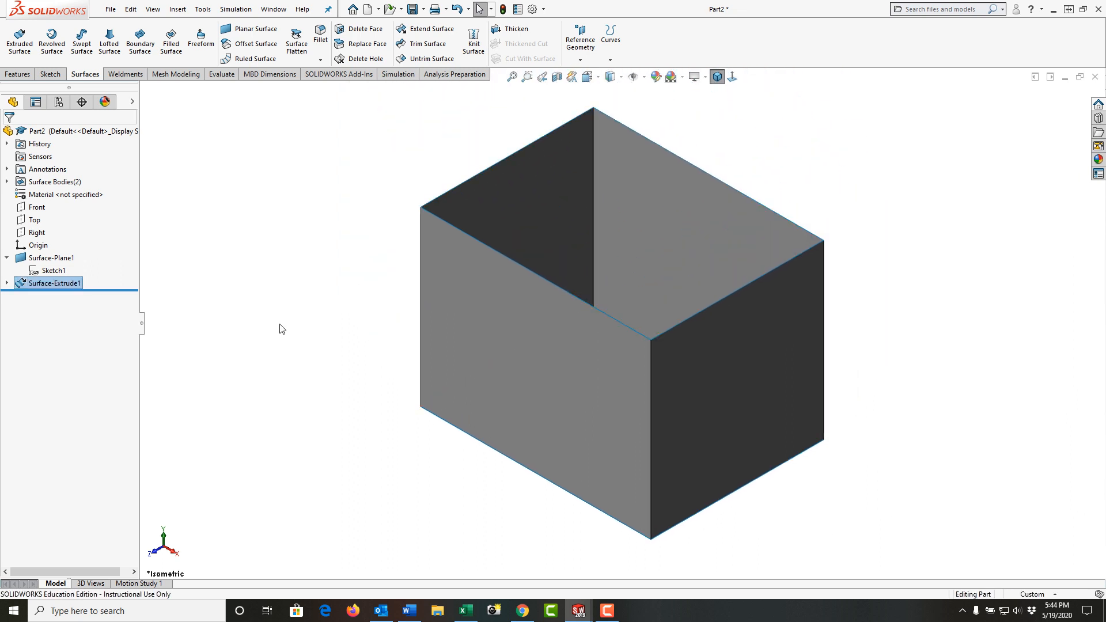
pyautogui.moveTo(374, 241)
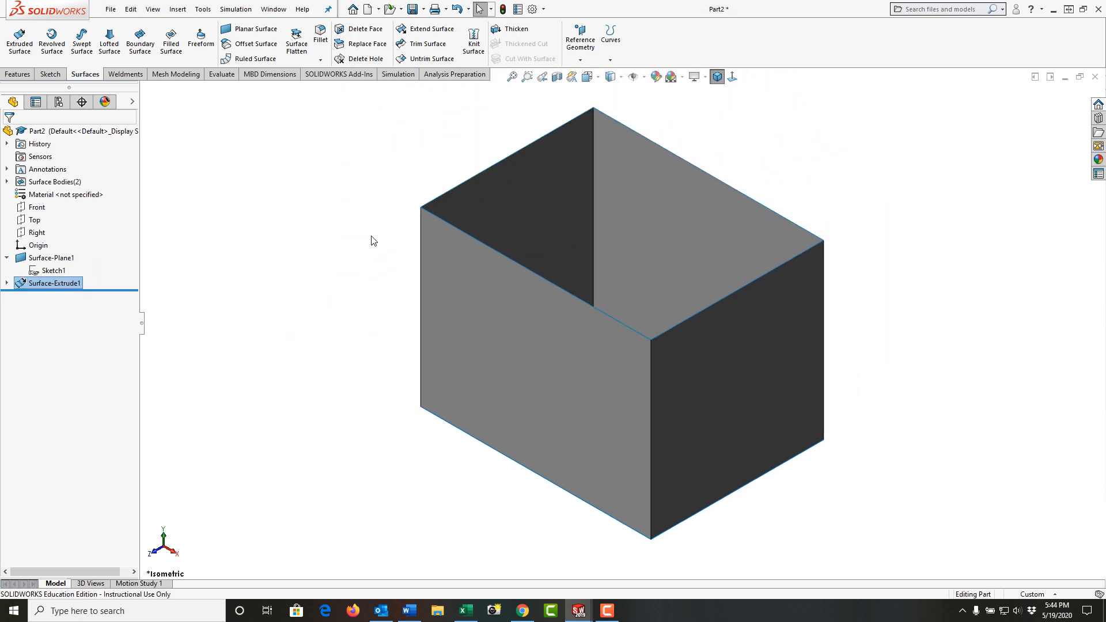
pyautogui.moveTo(431, 215)
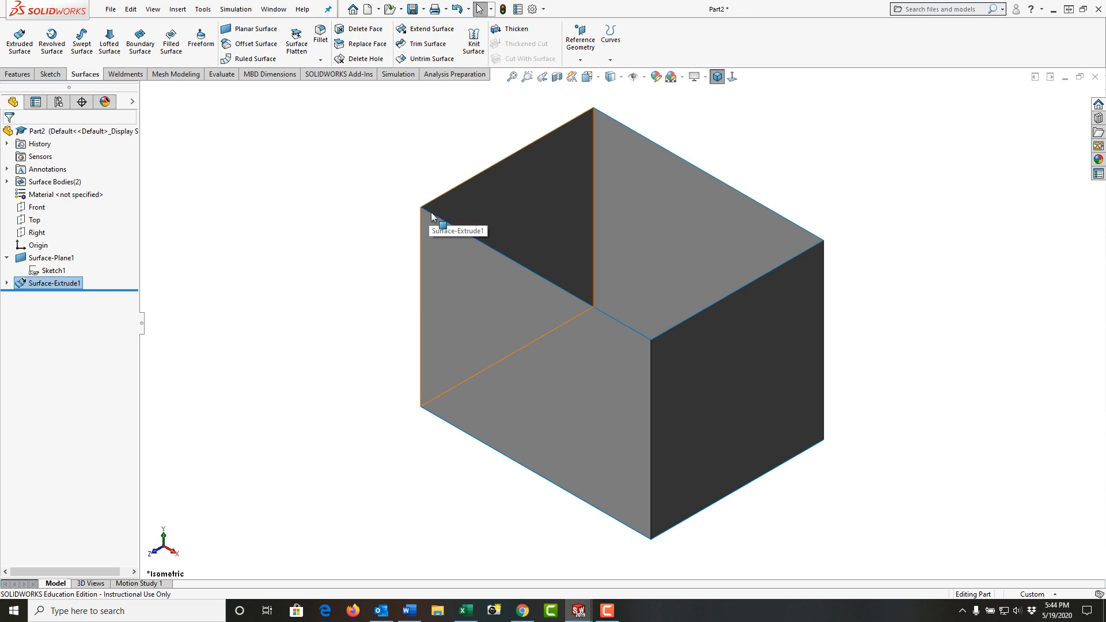
# Cap the box top with a planar surface bounded by the upper rim edges.
pyautogui.click(249, 29)
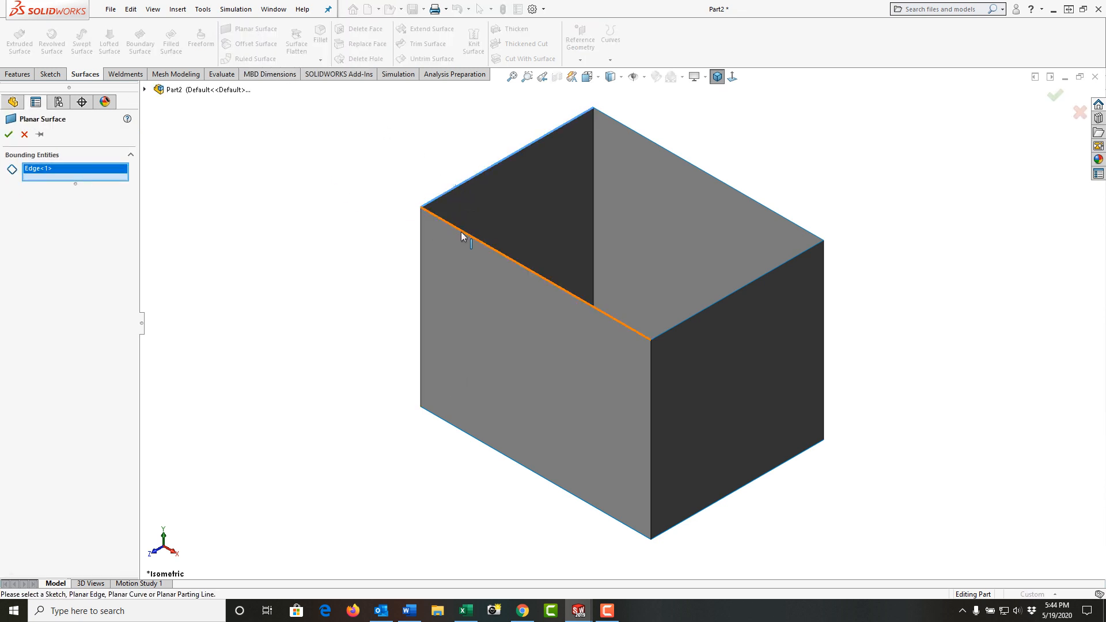
pyautogui.click(648, 336)
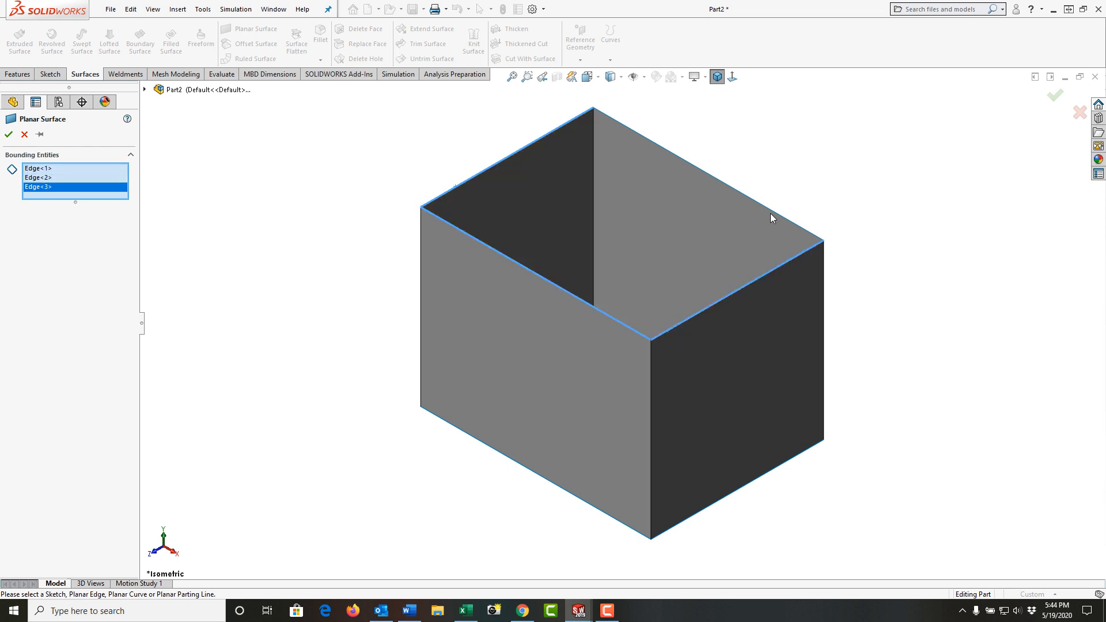
pyautogui.click(776, 217)
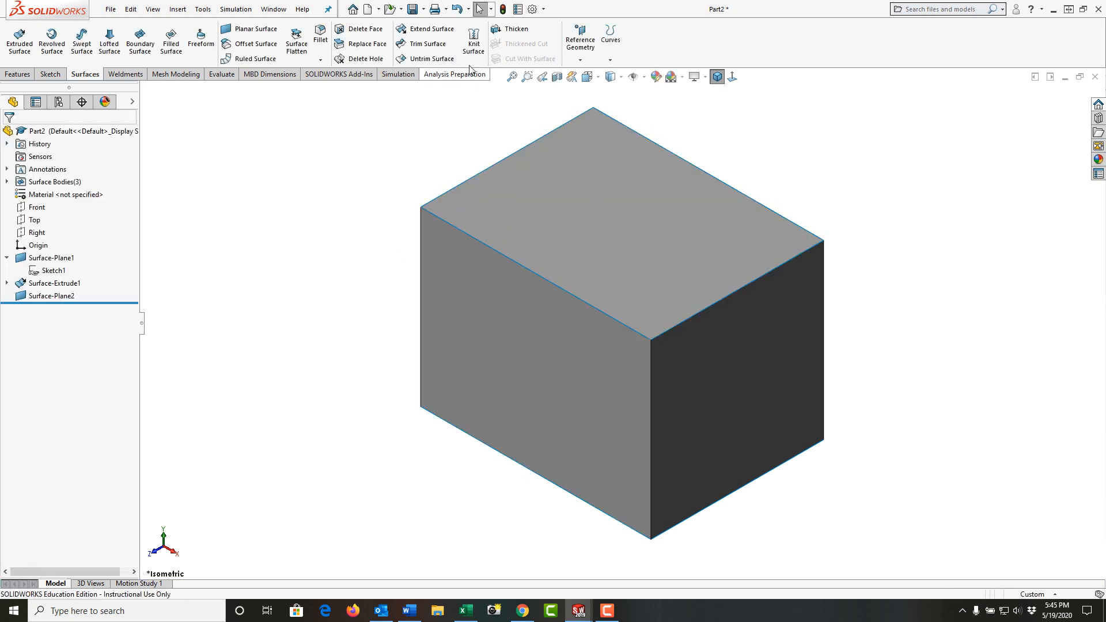
# Knit Surface-Extrude1, Surface-Plane1 and Surface-Plane2 into one surface body.
pyautogui.click(472, 44)
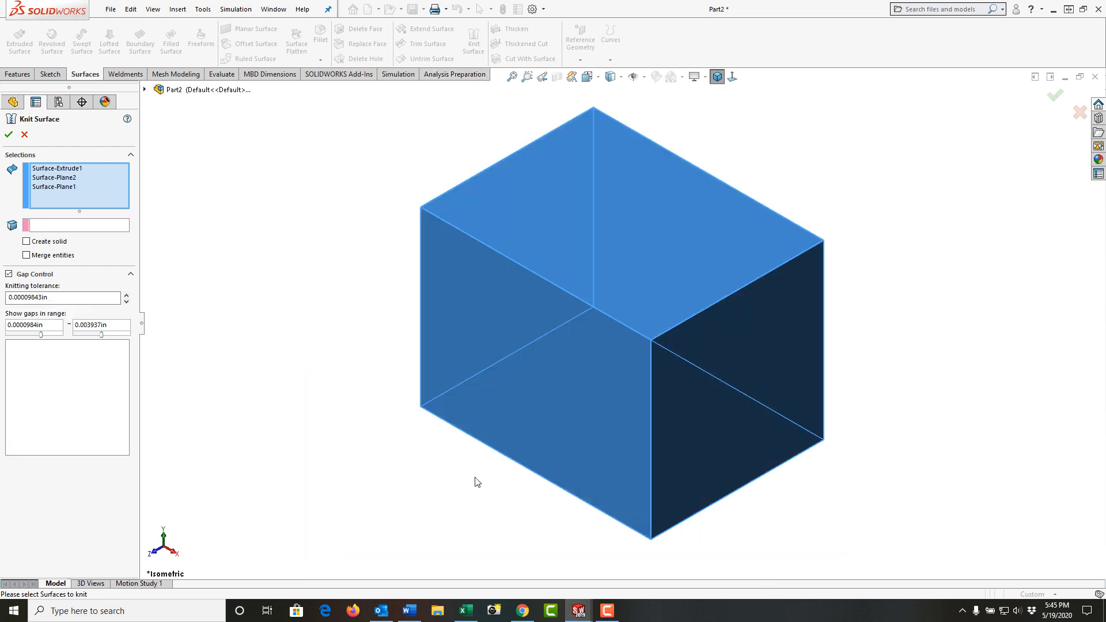
pyautogui.moveTo(28, 345)
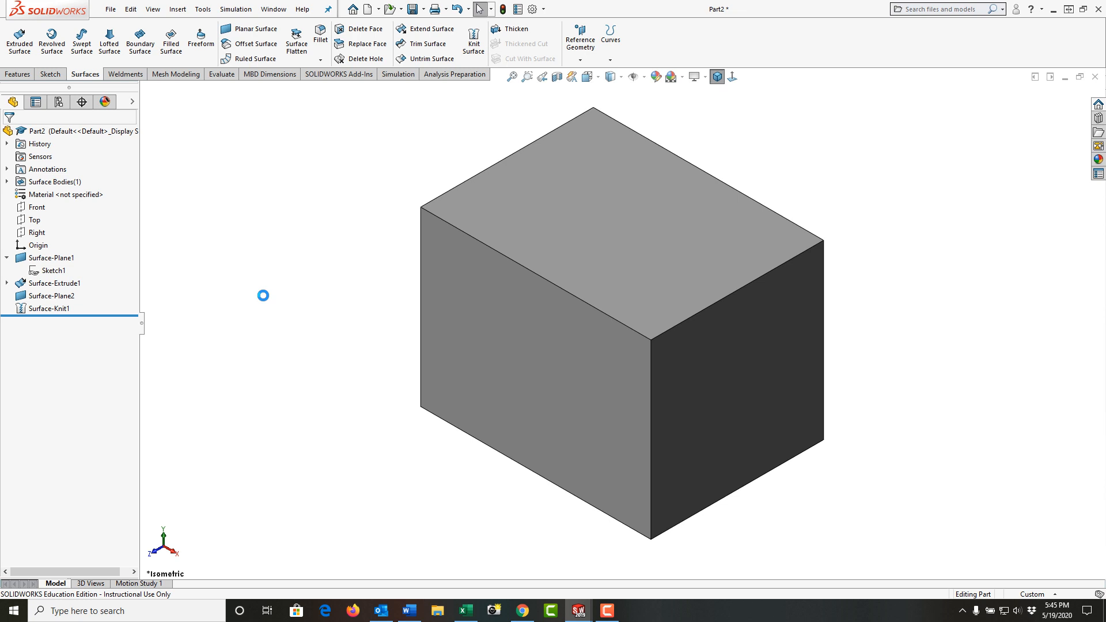
# Apply Change Transparency to Surface-Knit1 from the Surface Bodies folder.
pyautogui.click(53, 181)
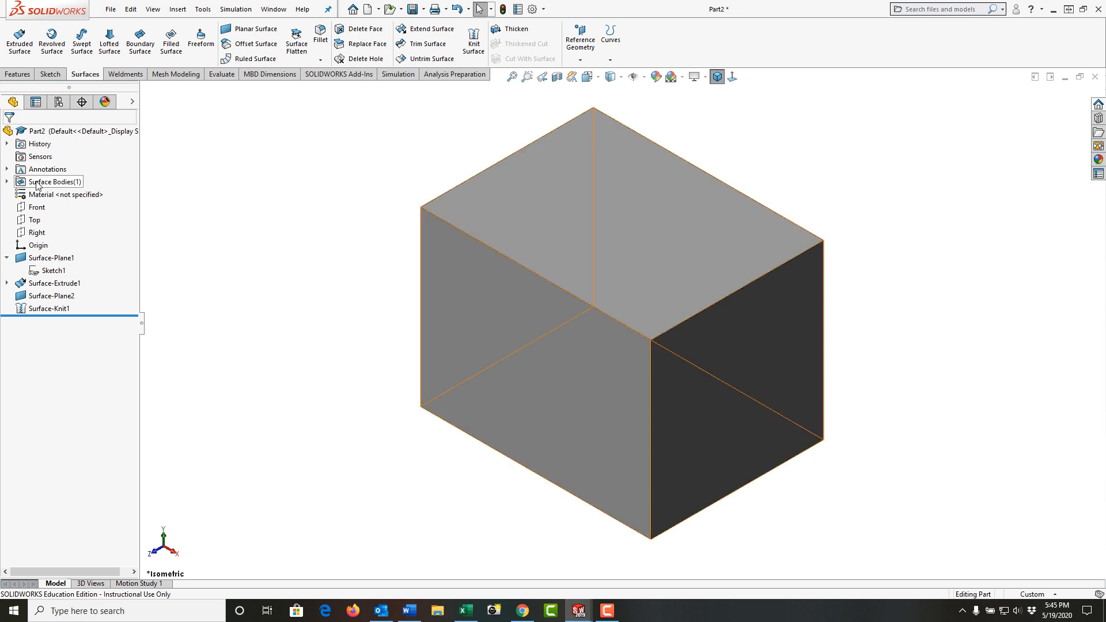
pyautogui.click(7, 182)
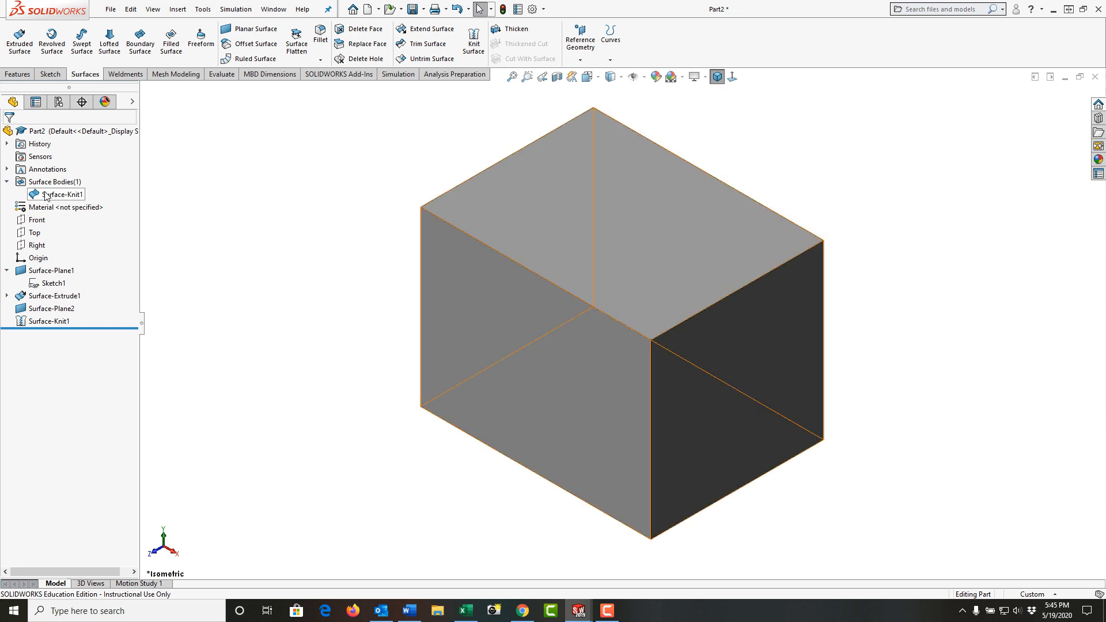
pyautogui.rightClick(60, 194)
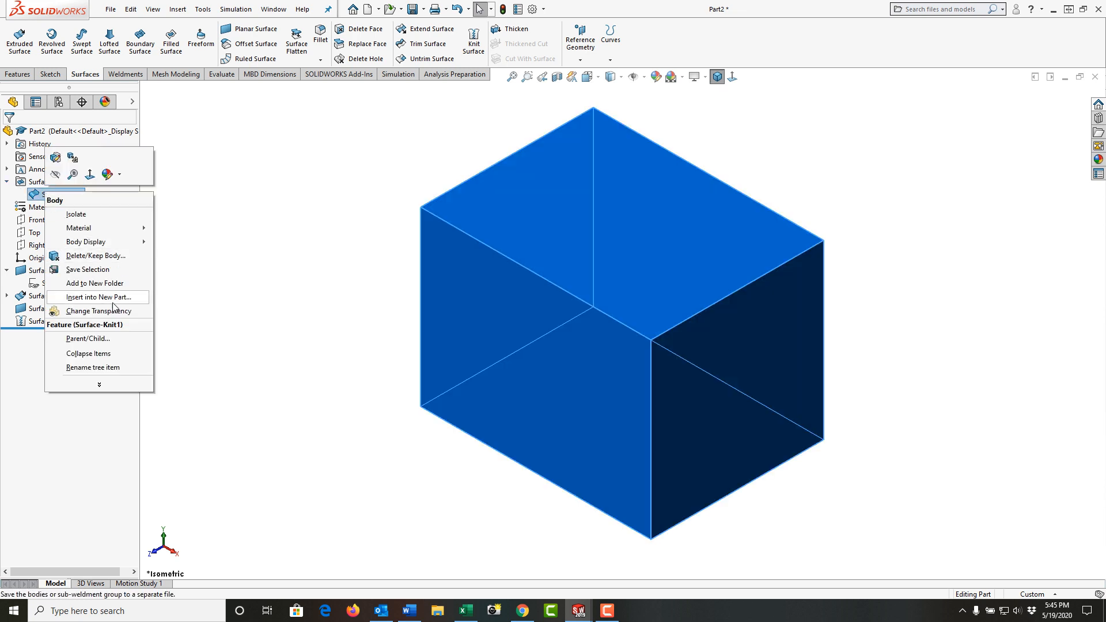
pyautogui.click(306, 360)
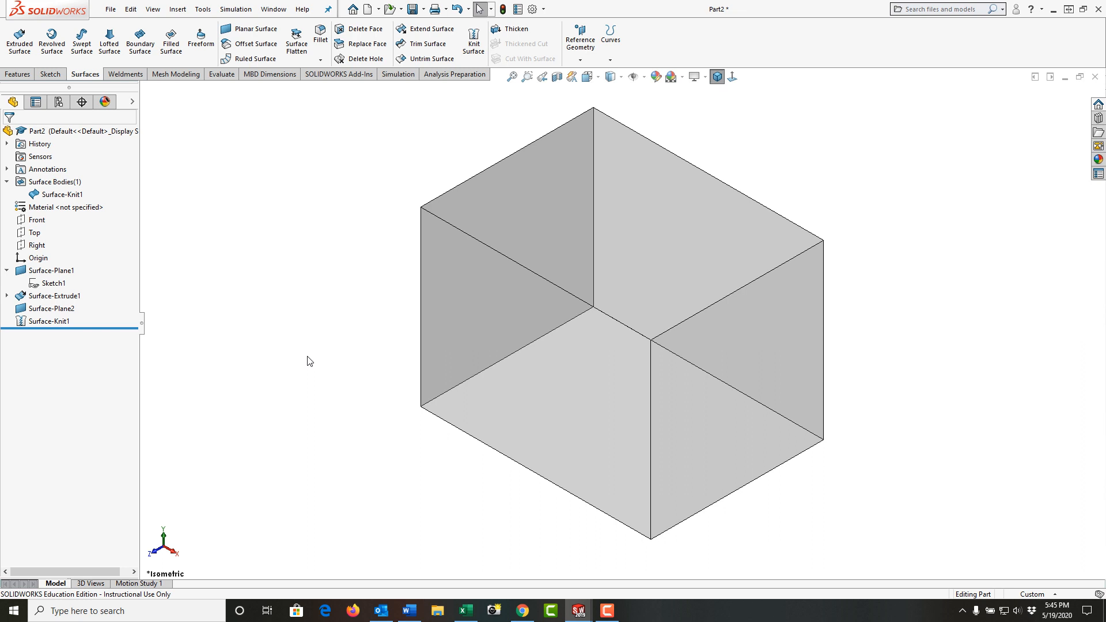
pyautogui.moveTo(332, 310)
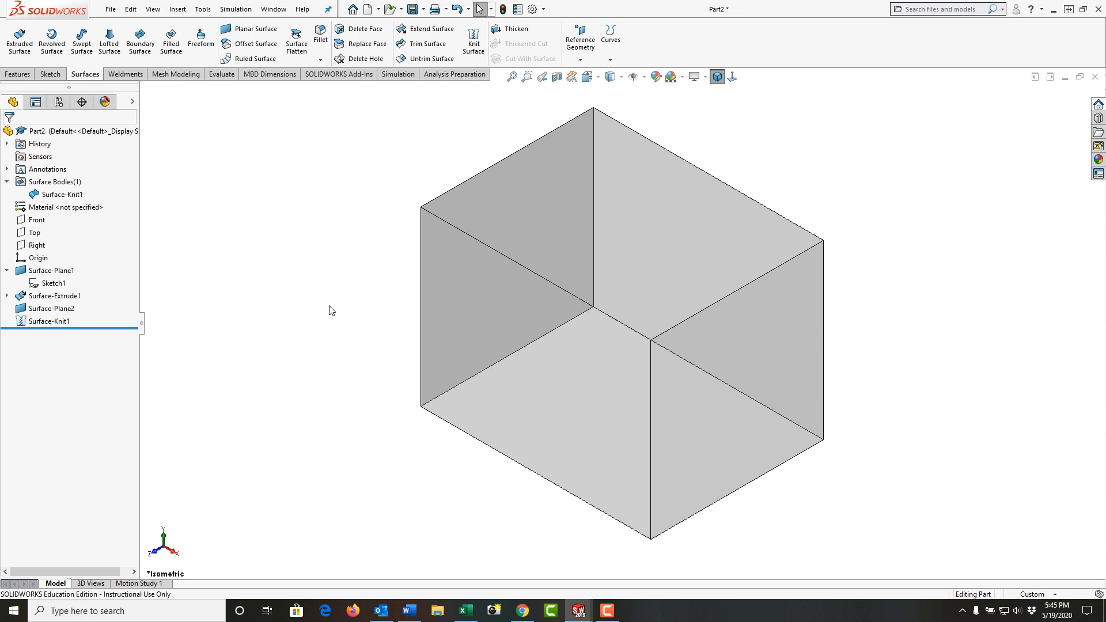
pyautogui.moveTo(414, 9)
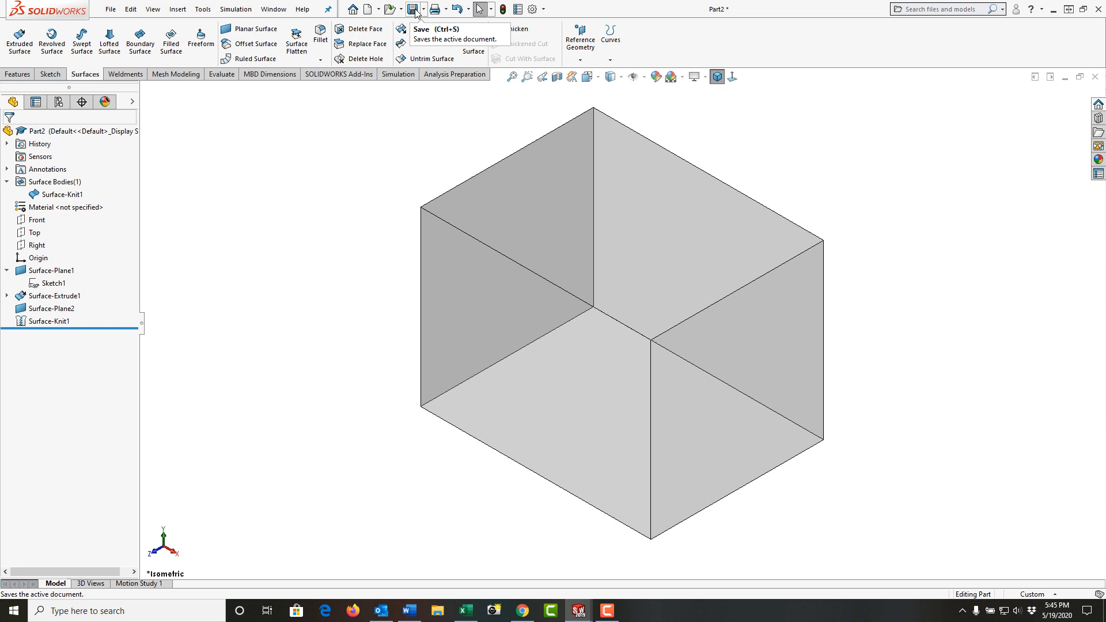